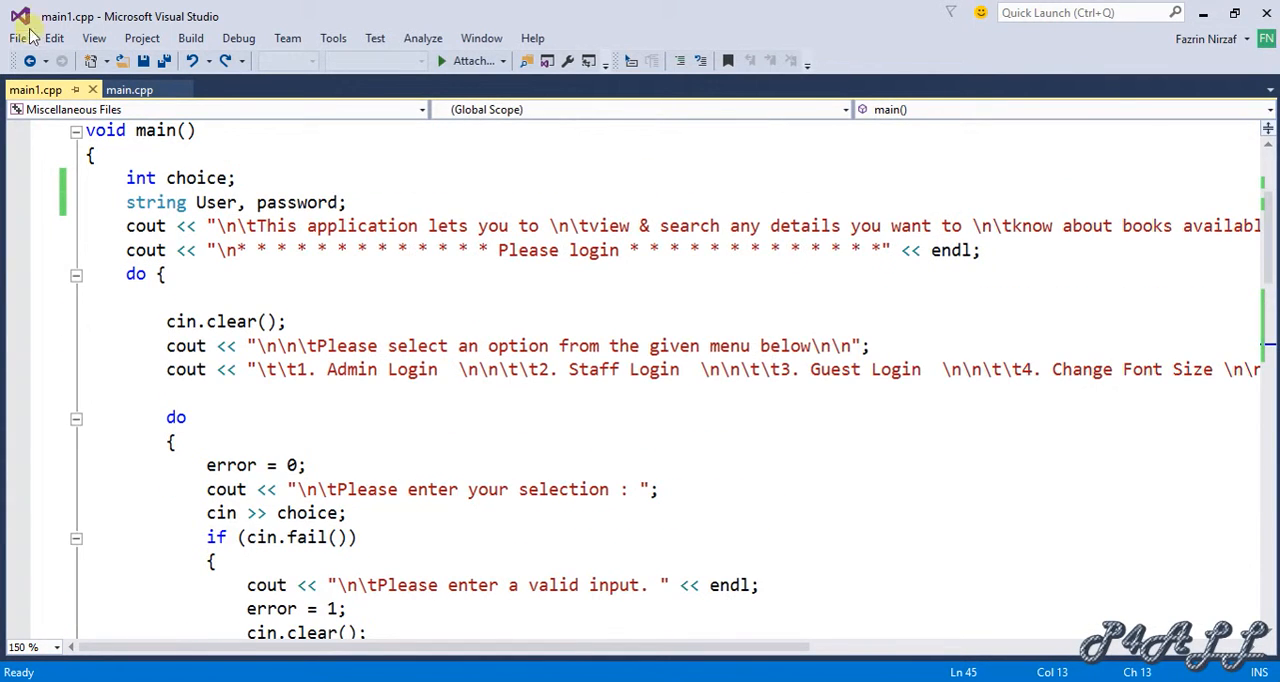
Save the source as main1.cpp in Wisdom samples, replacing the existing file.
left_click(17, 38)
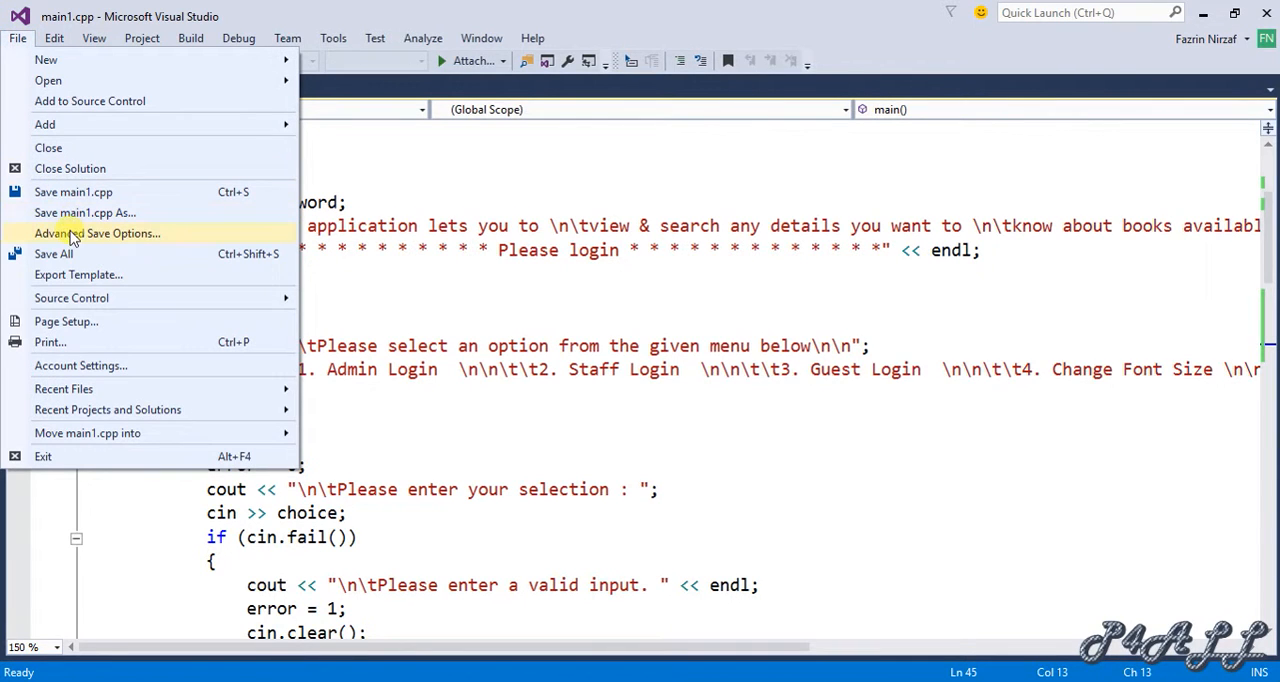
mouse_move(85, 213)
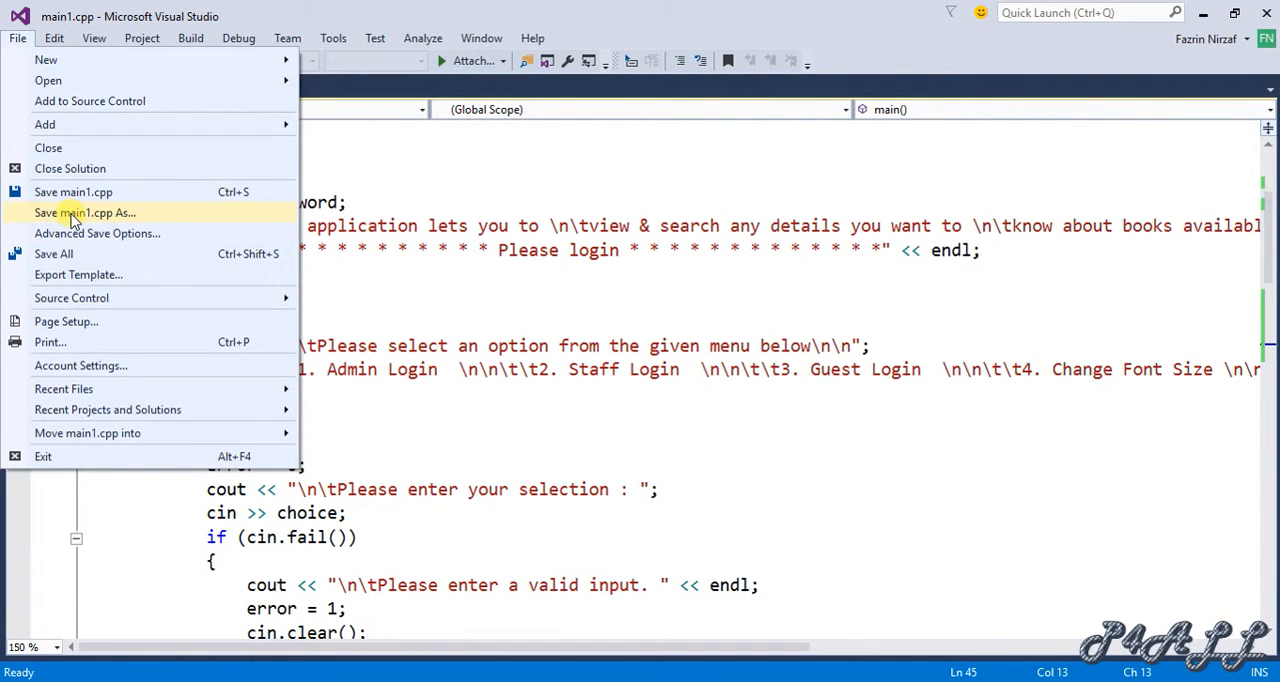
mouse_move(73, 191)
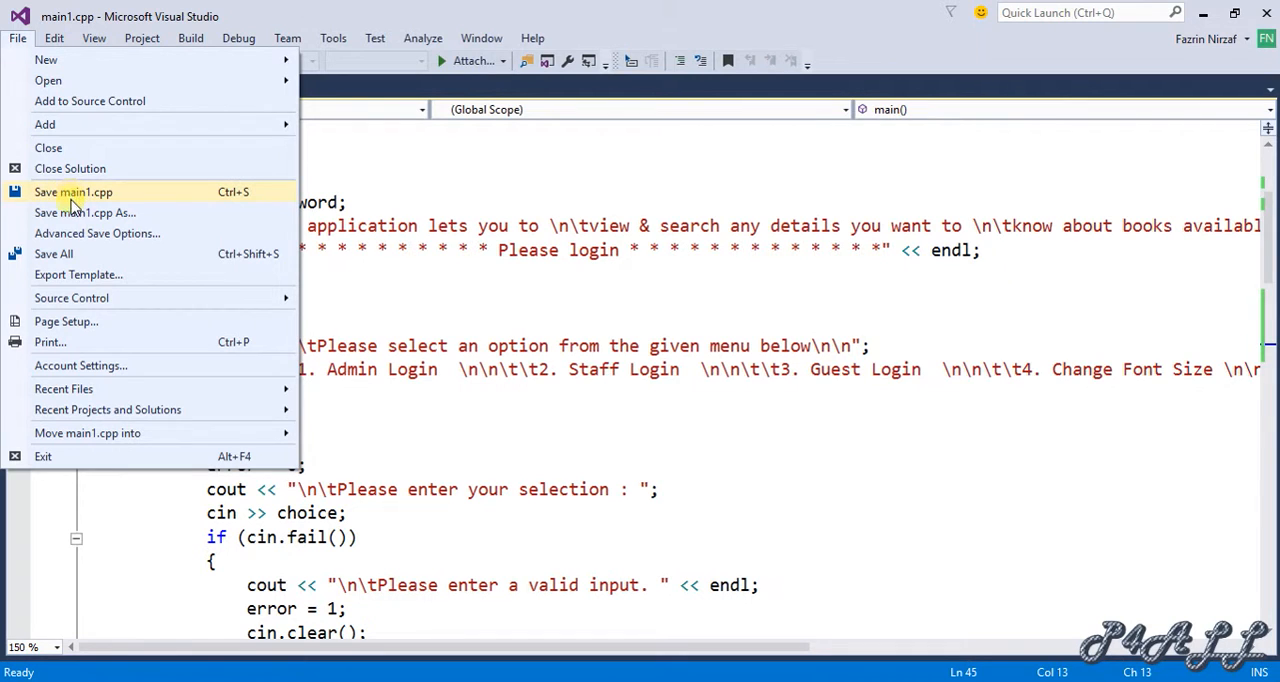
left_click(73, 191)
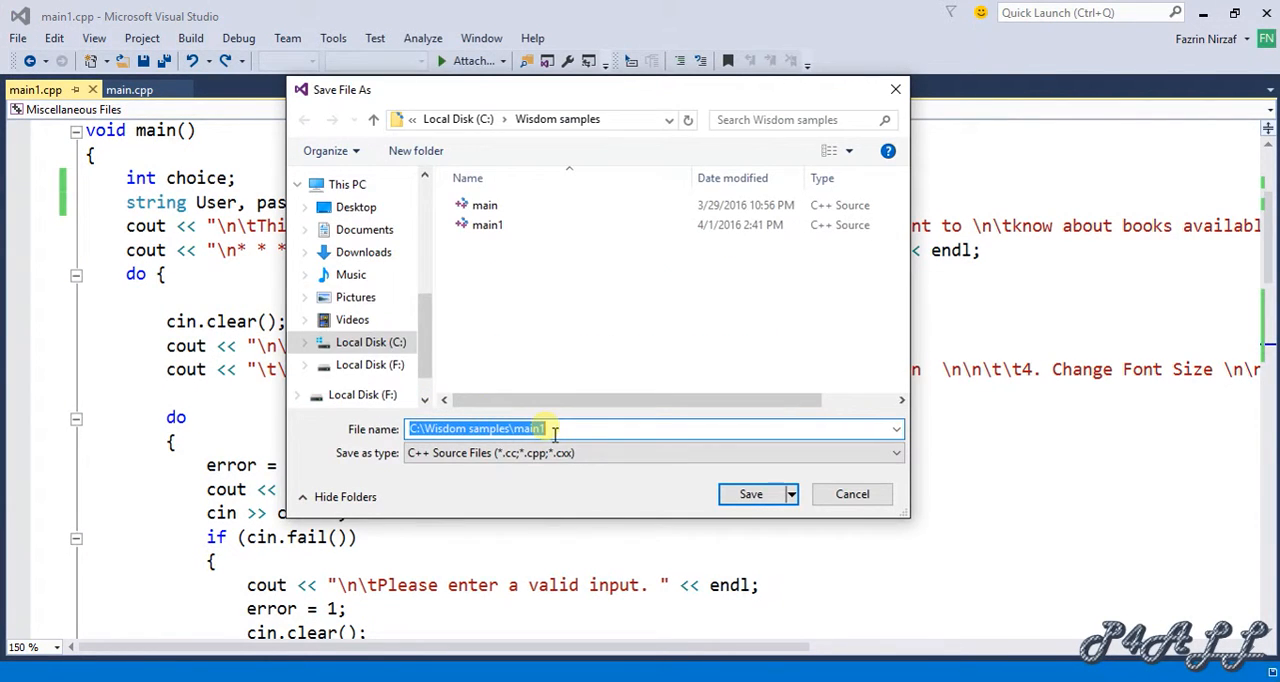
left_click(487, 224)
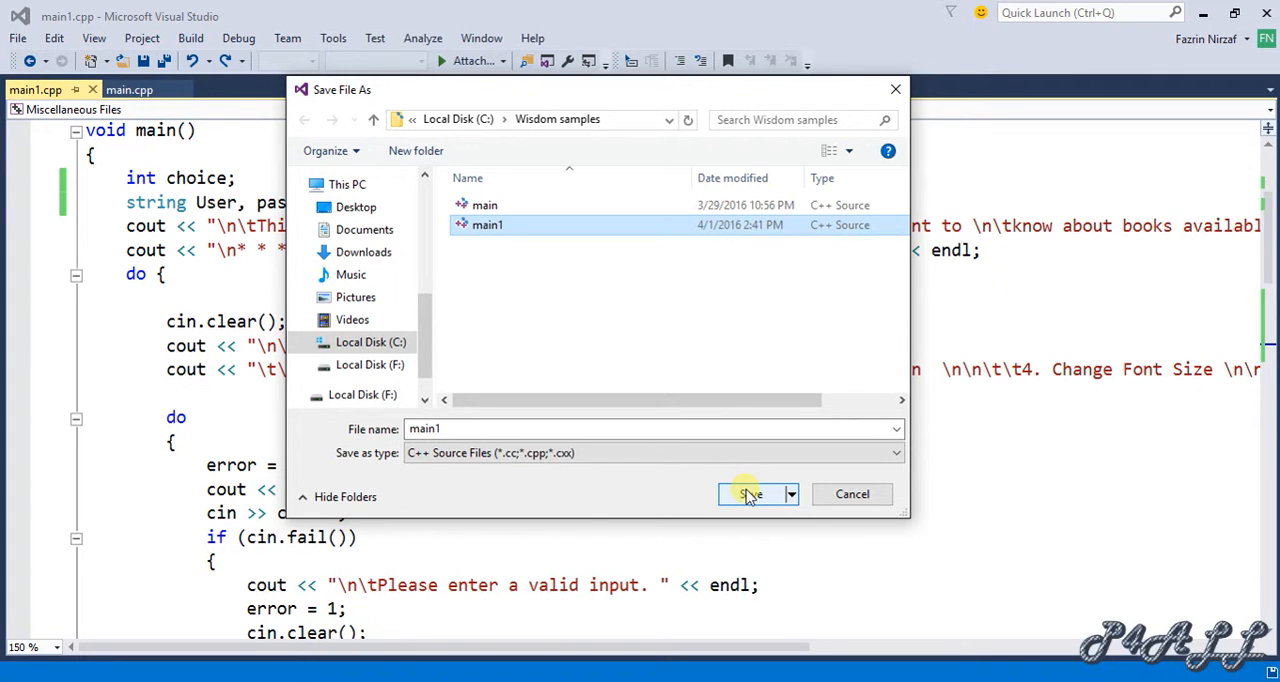
left_click(751, 494)
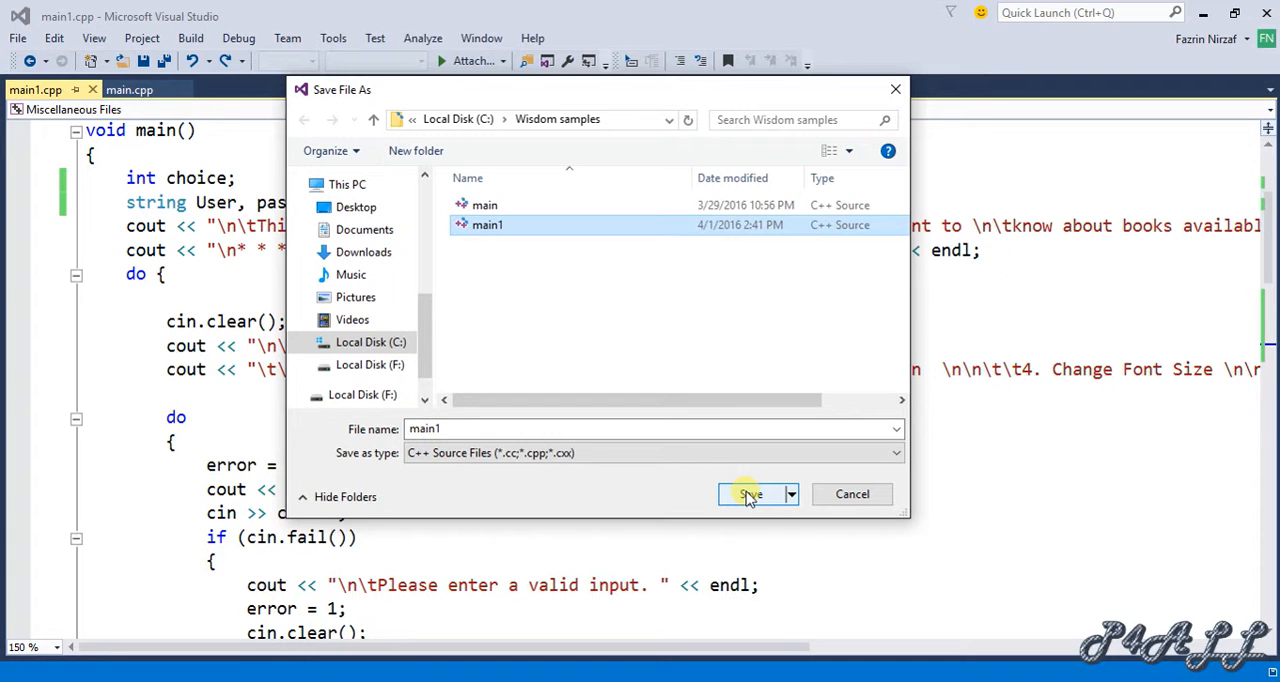
left_click(750, 493)
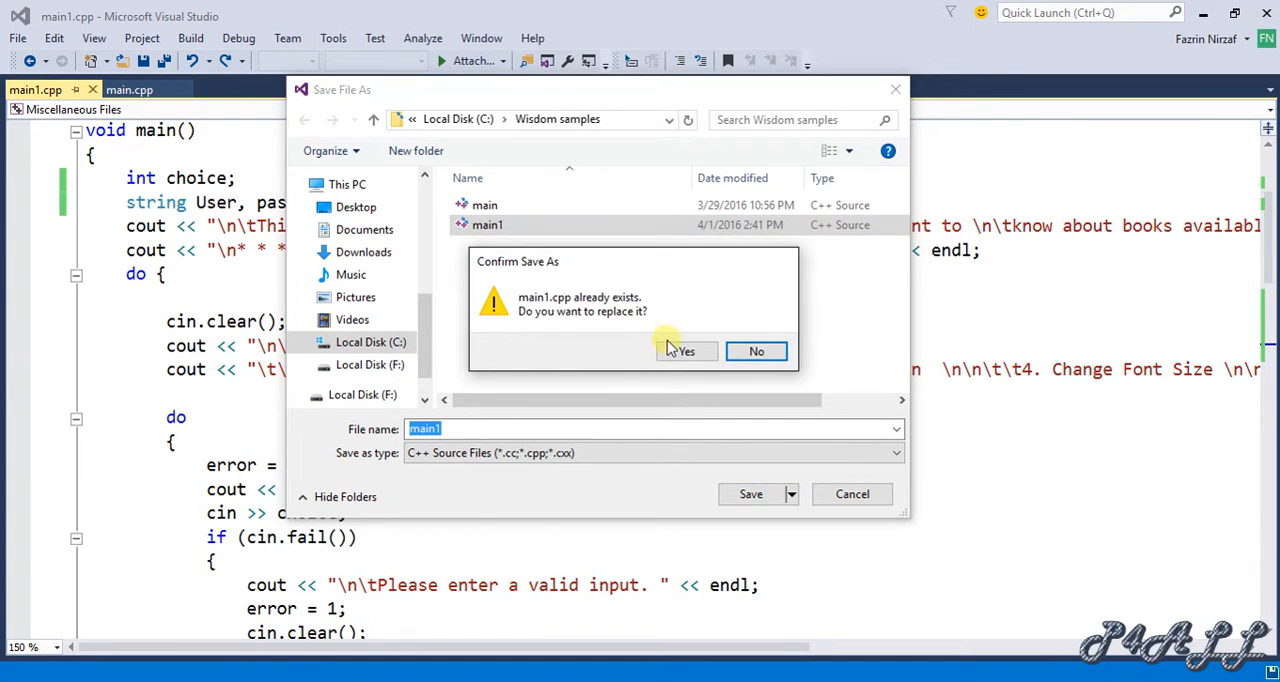
left_click(685, 351)
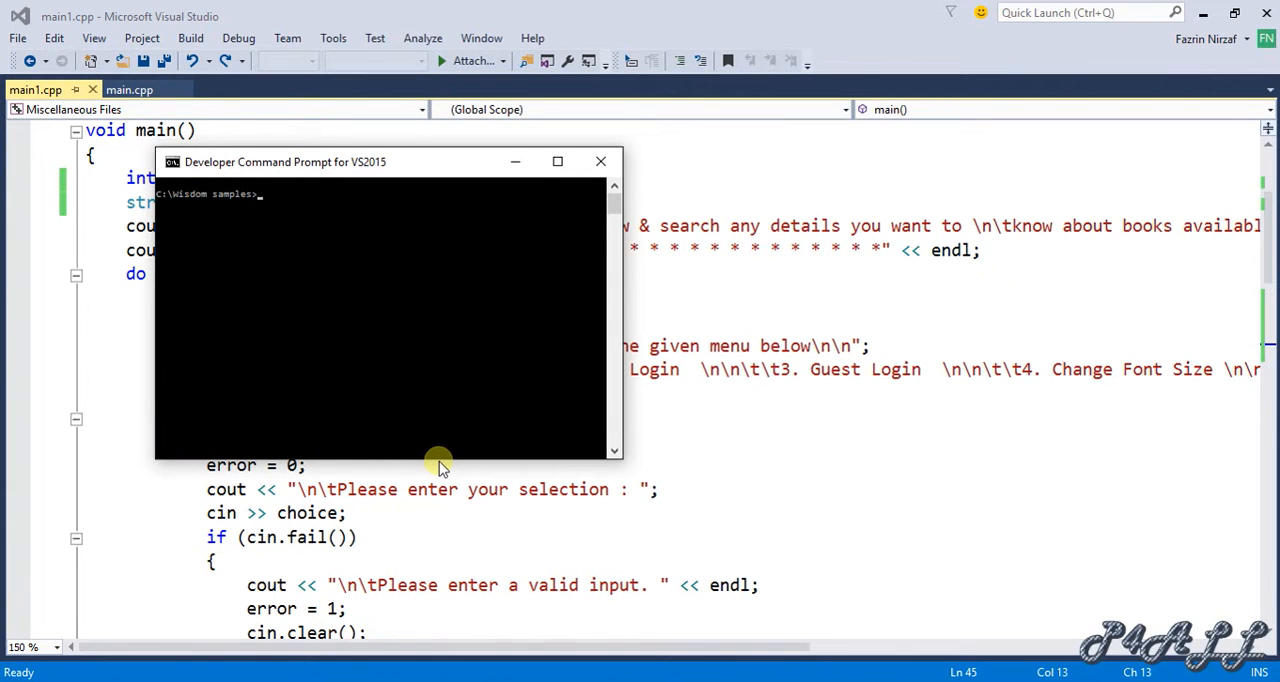
Compile main1.cpp with cl, then run main1 to show the login menu.
type("cl")
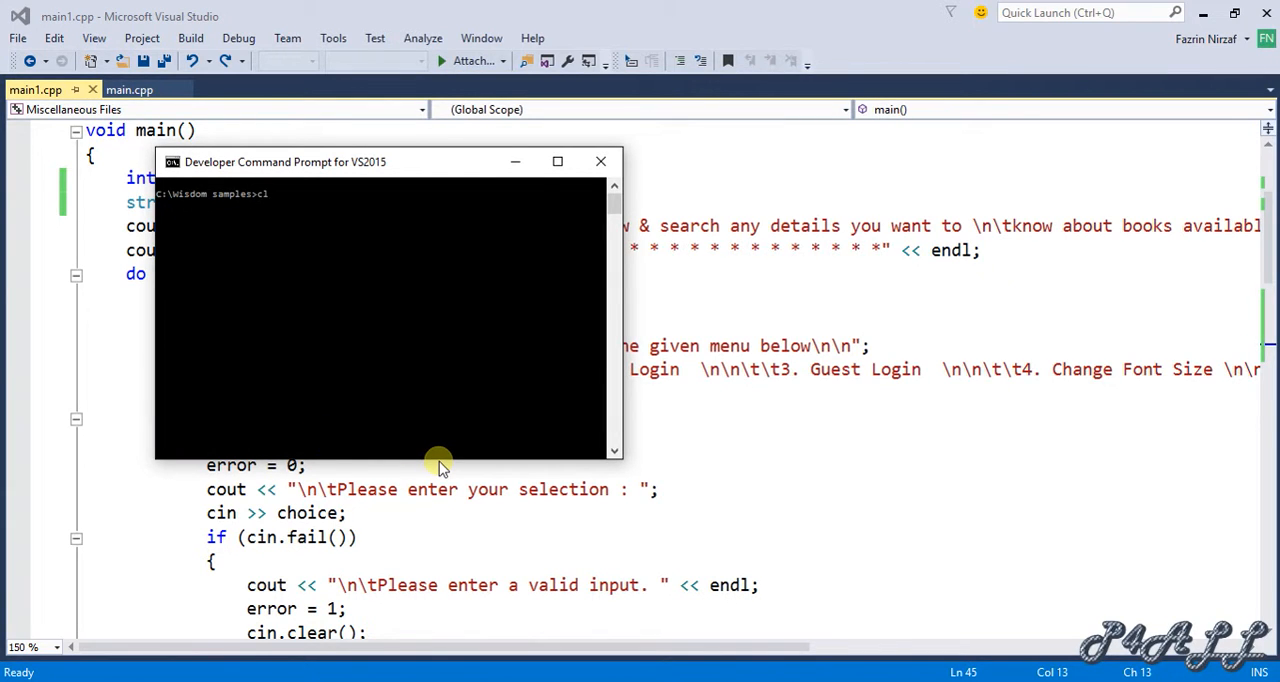
type("main")
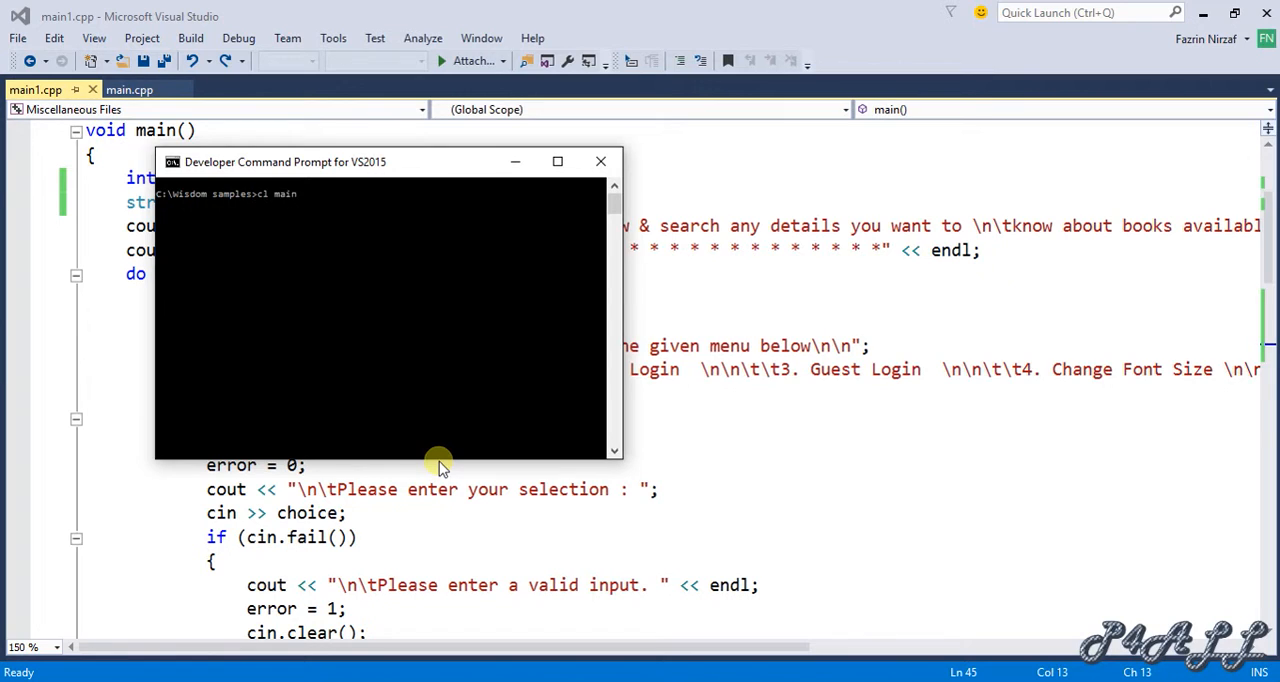
type("1.cpp")
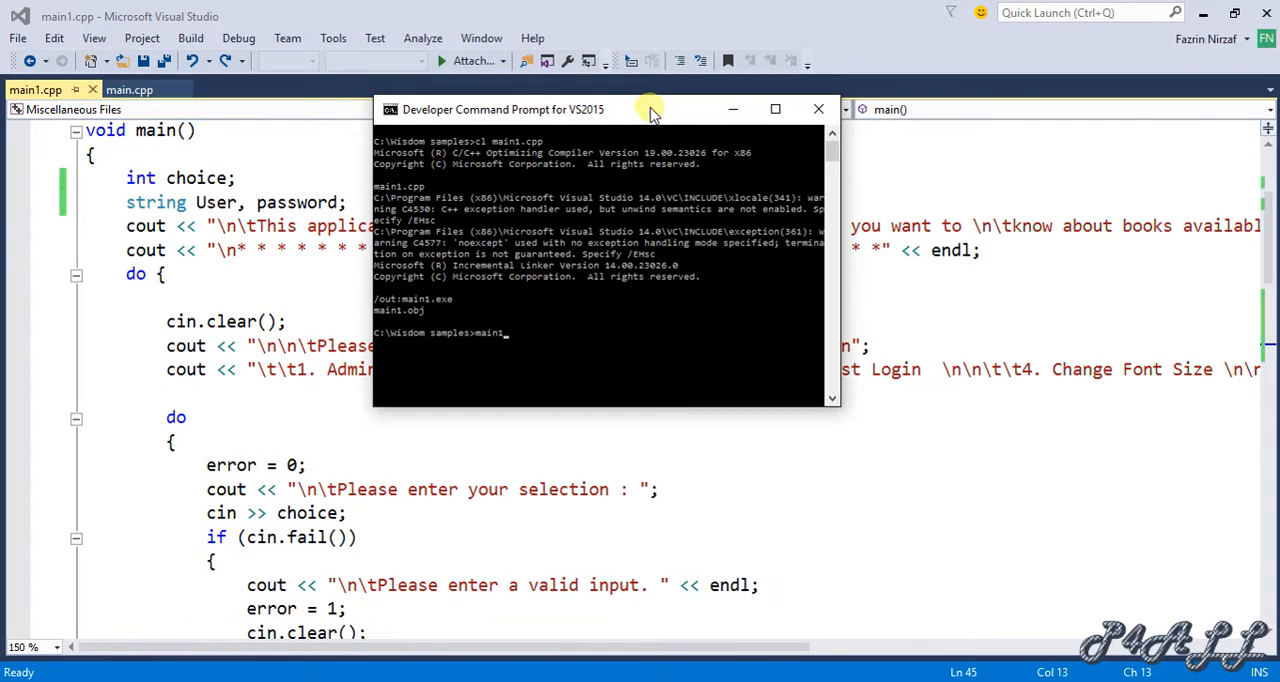
mouse_move(815, 283)
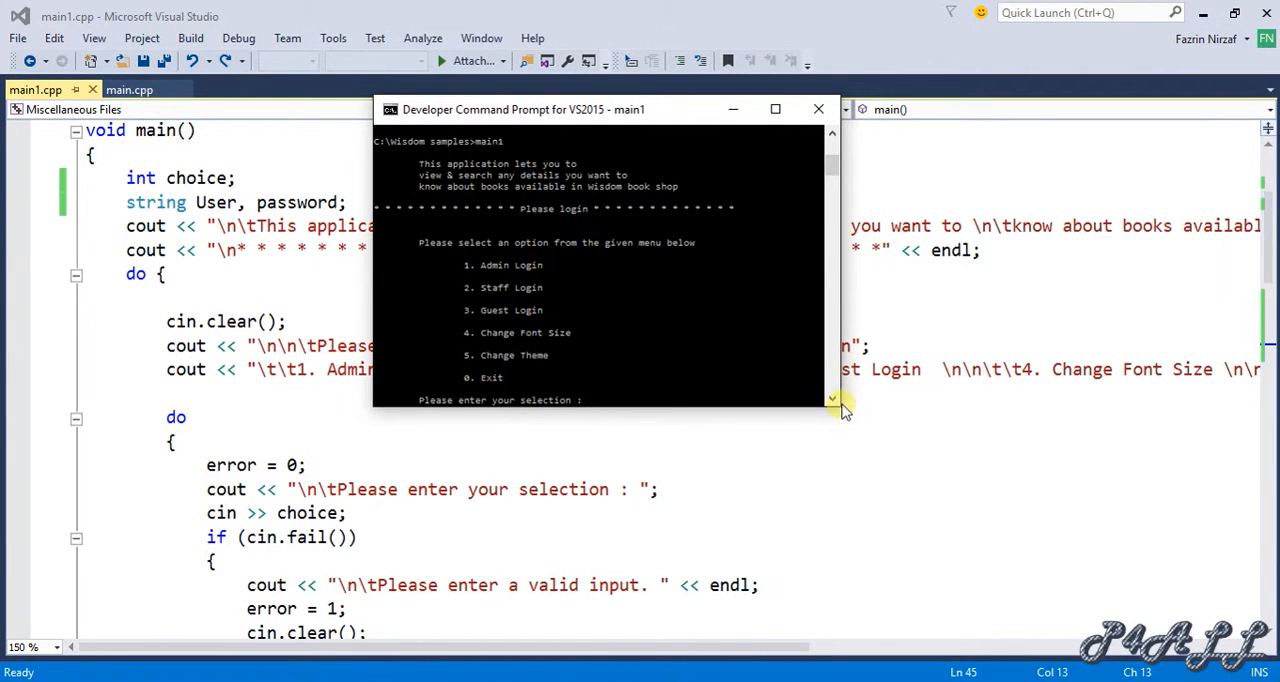
Select option 1 (Admin Login) and enter username admin1.
left_click(775, 109)
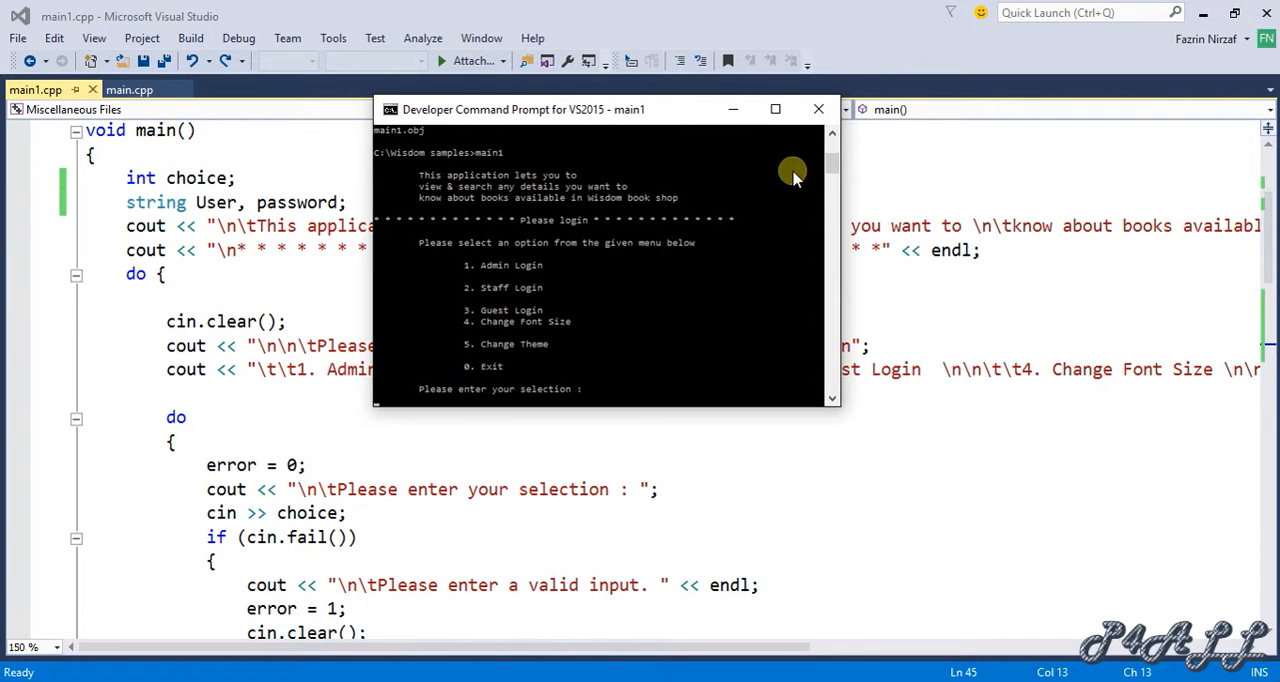
mouse_move(501, 240)
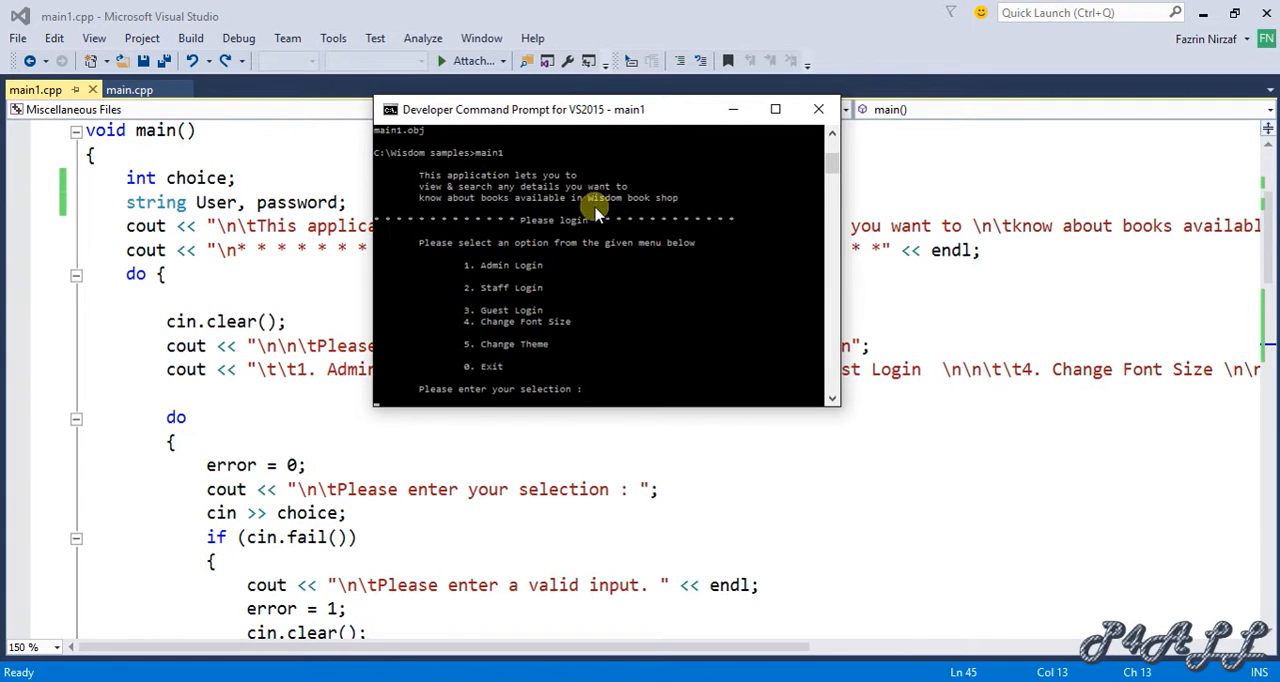
mouse_move(583, 390)
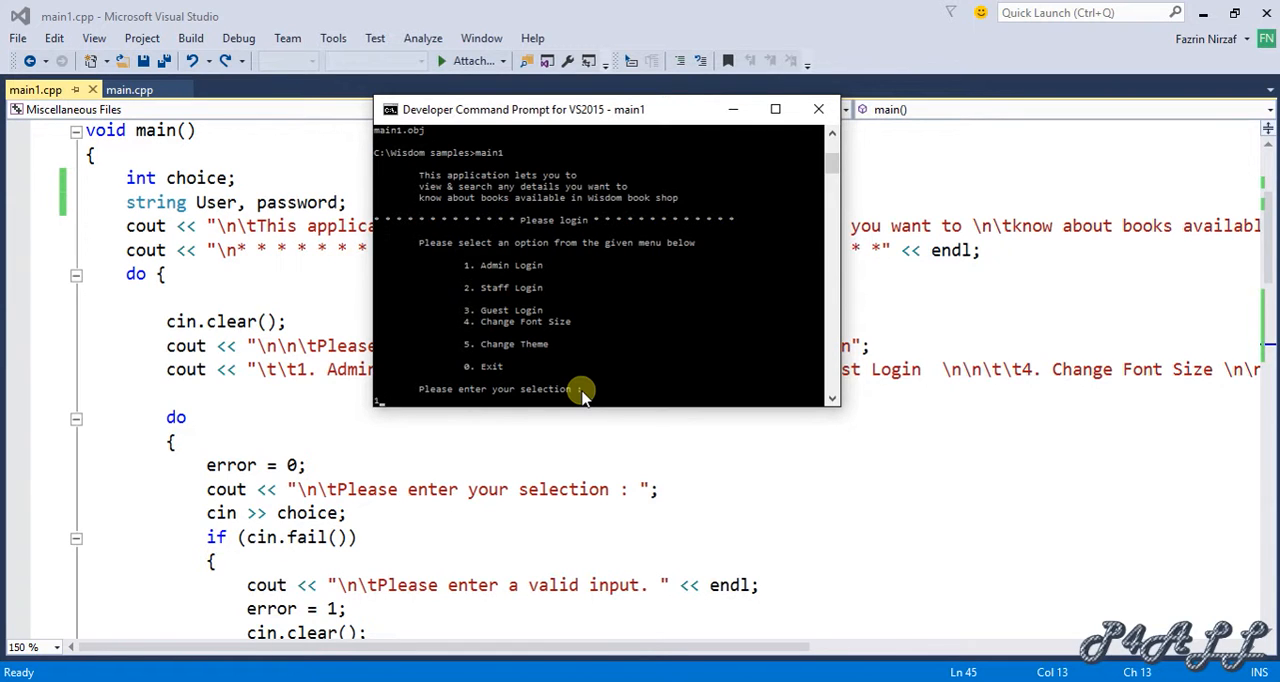
type("1")
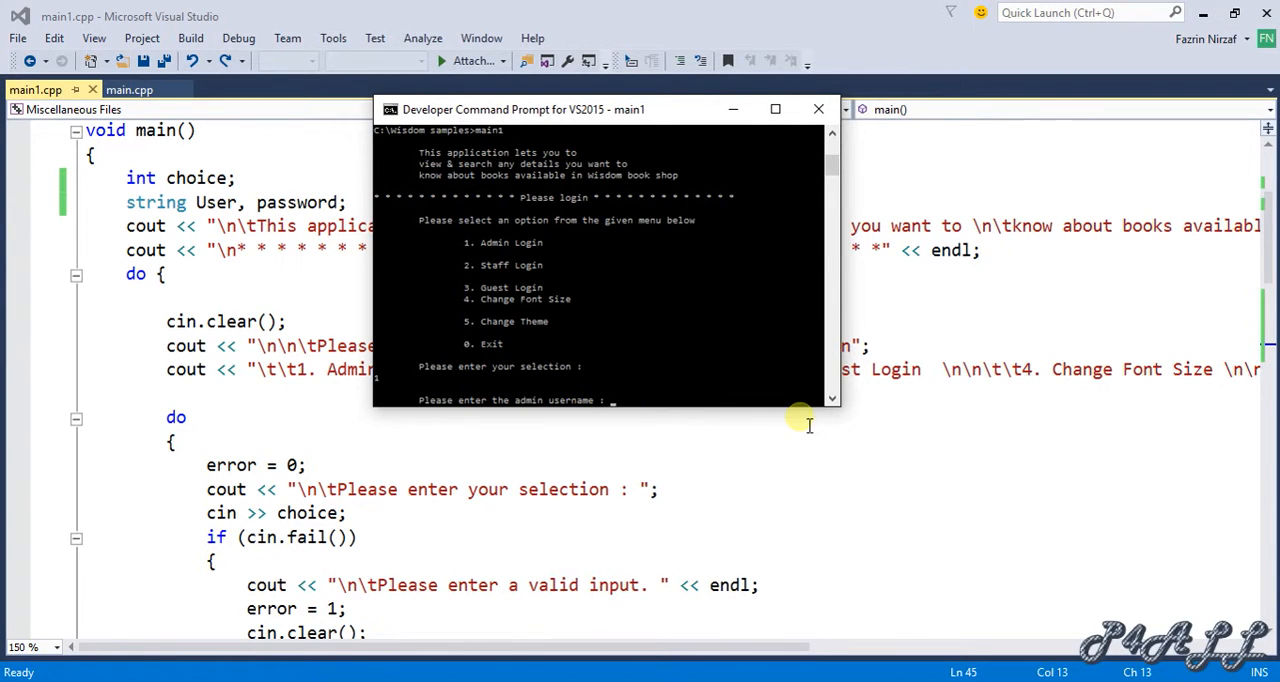
mouse_move(710, 410)
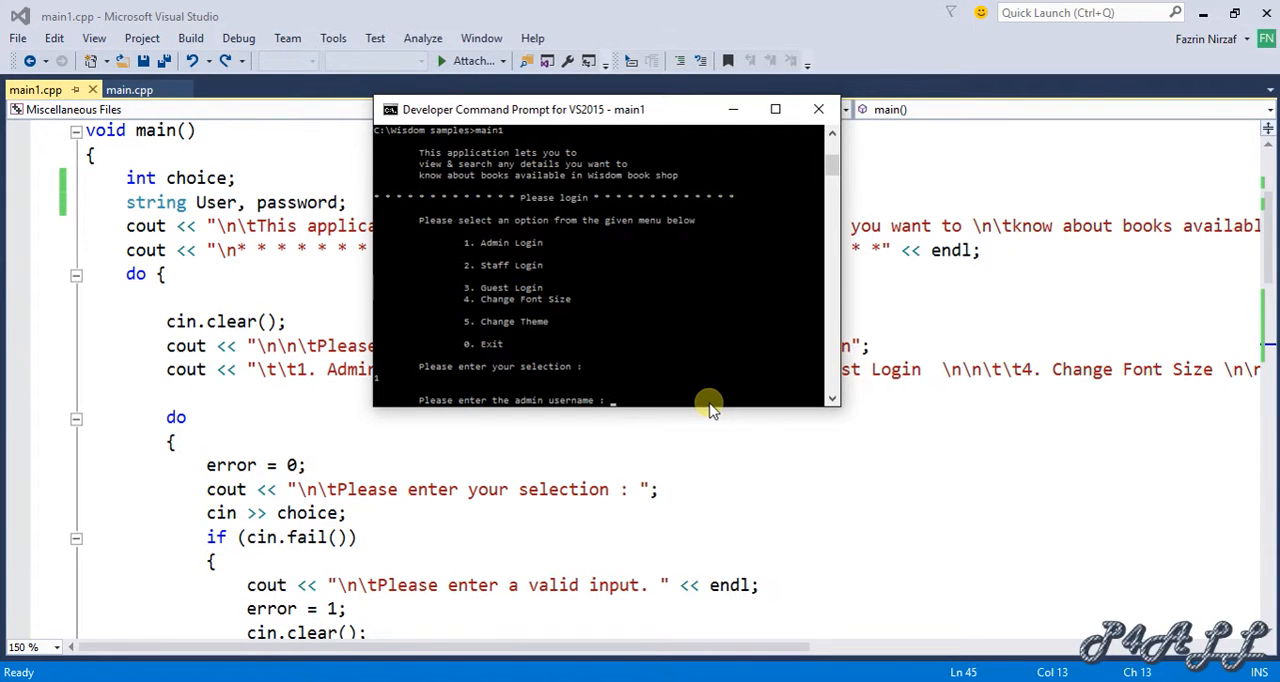
type("admin1")
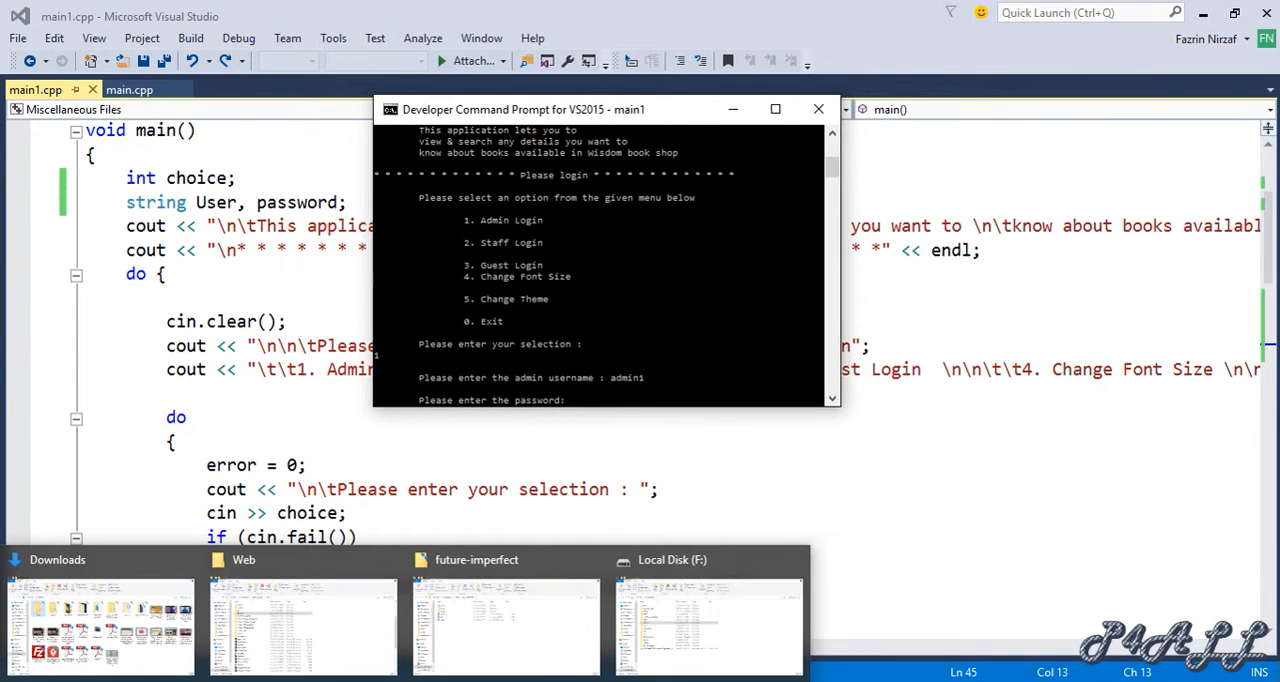
Open the admin credentials text file from C:\Wisdom samples in File Explorer.
left_click(505, 625)
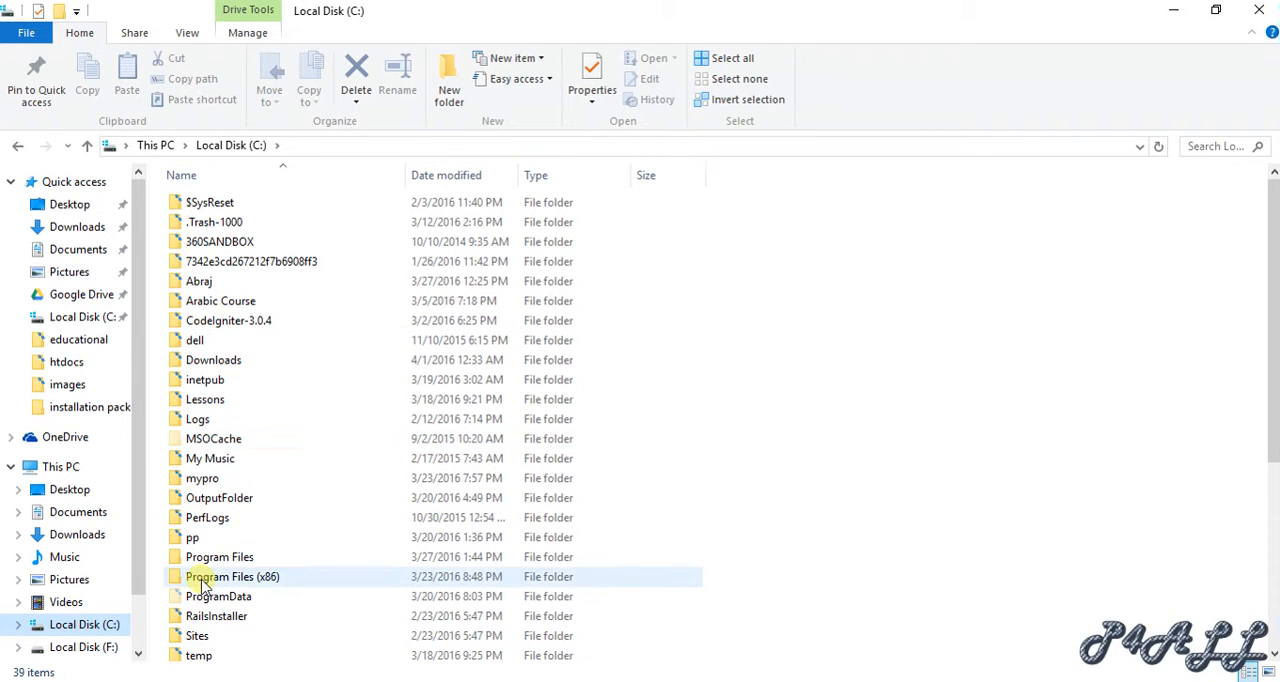
left_click(219, 557)
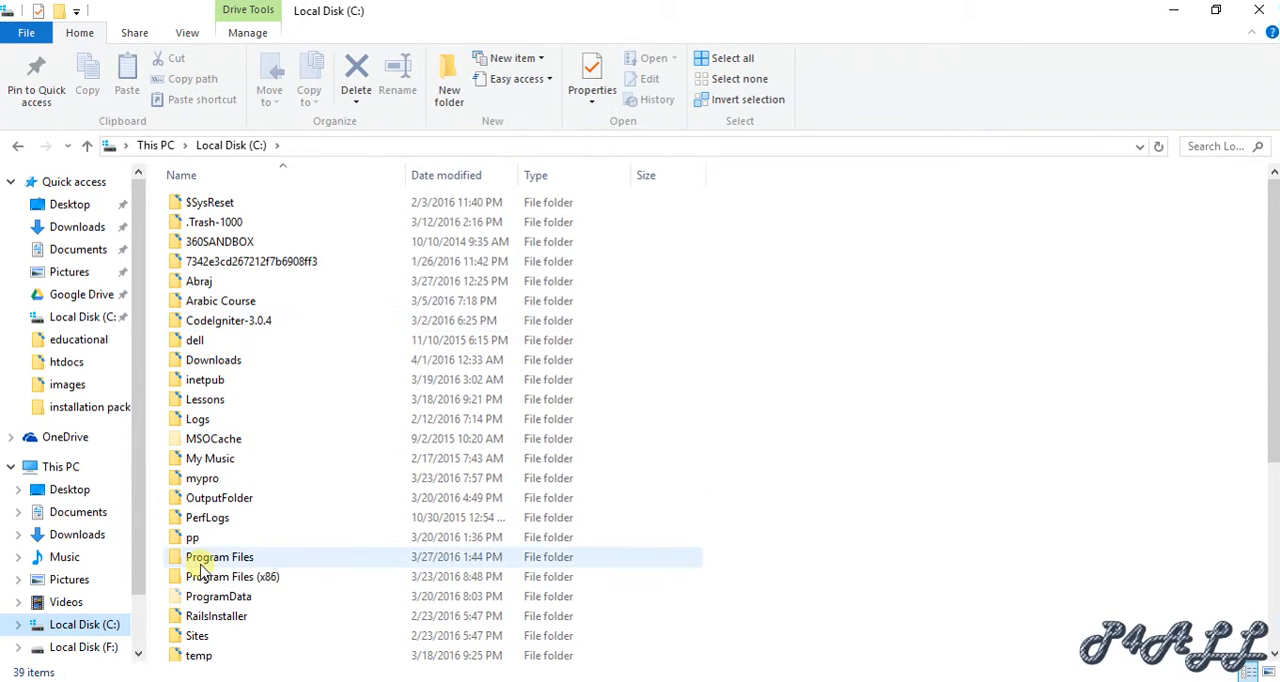
left_click(232, 576)
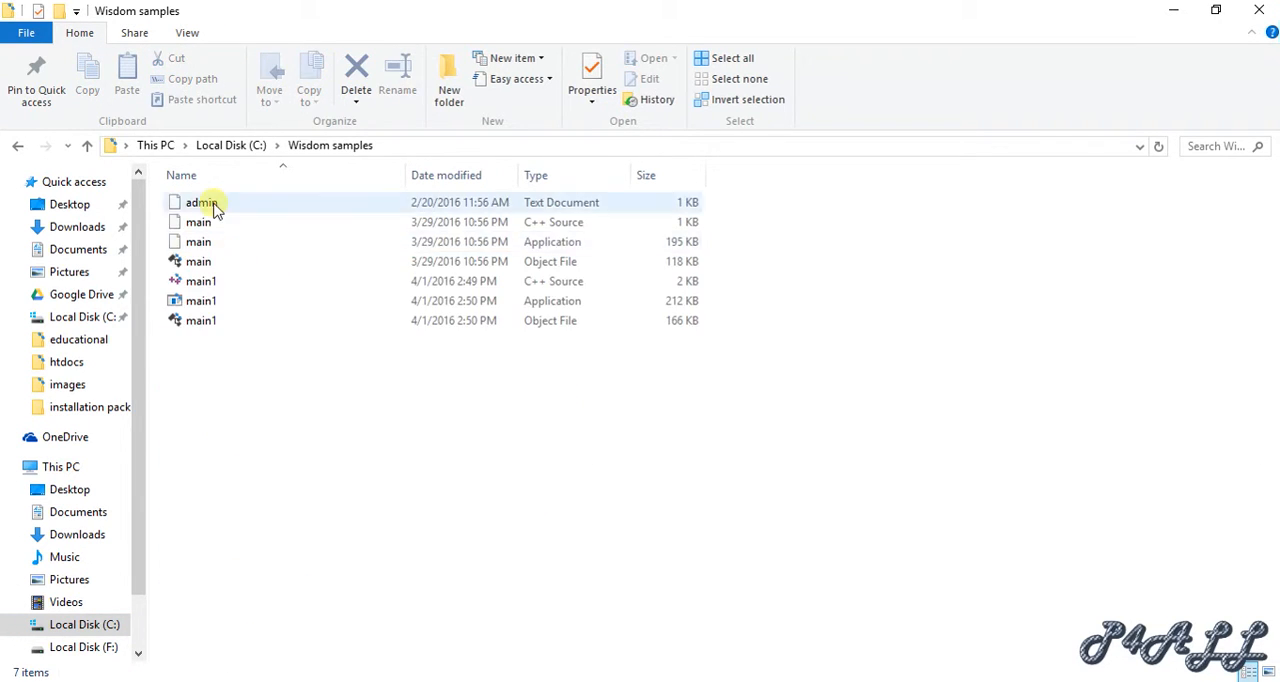
left_click(200, 202)
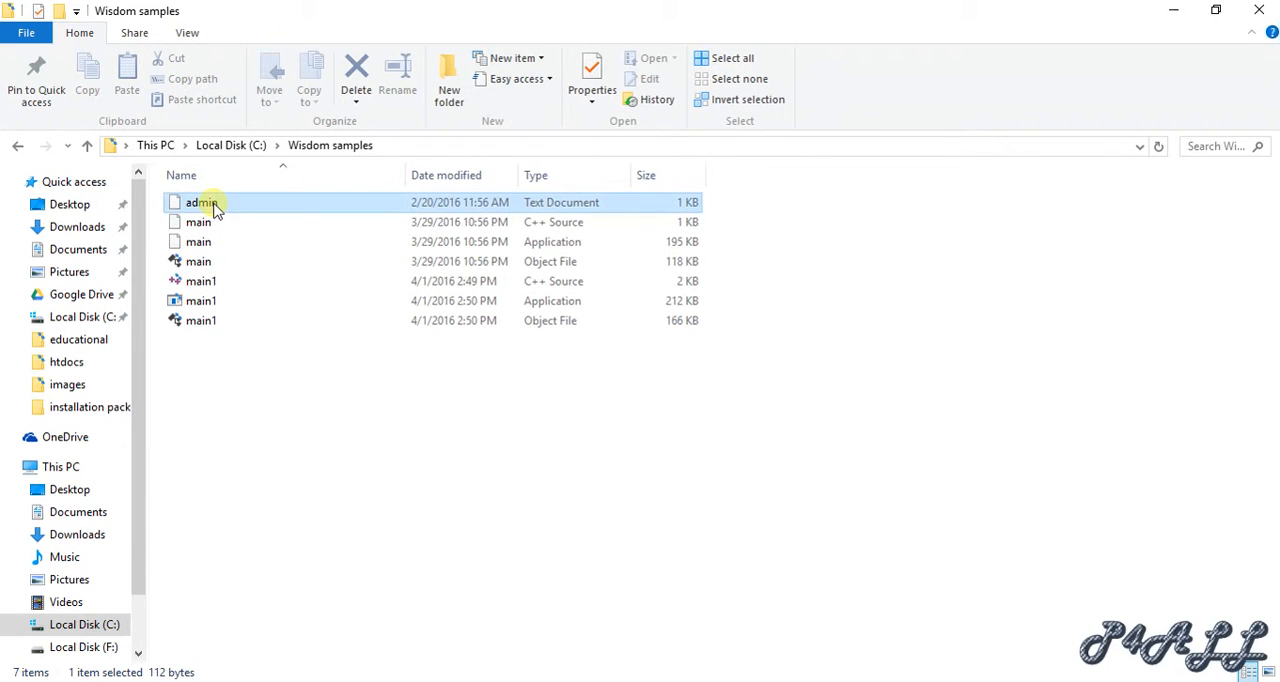
double_click(200, 202)
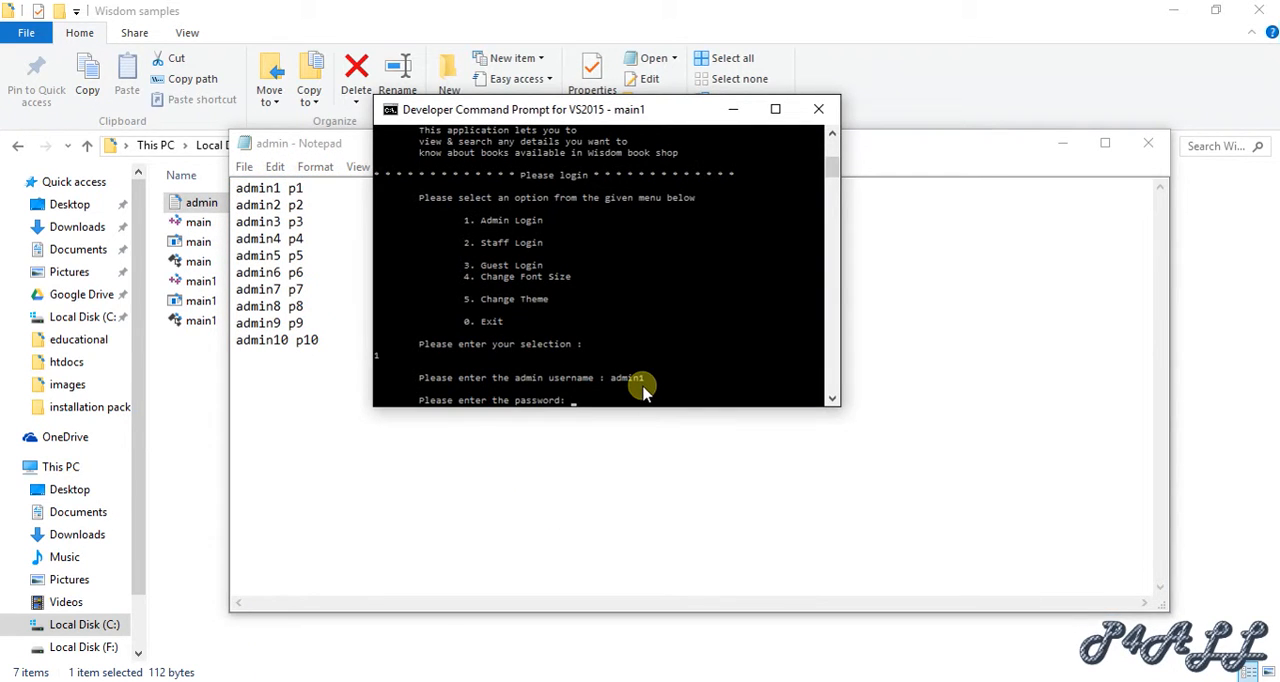
type("p1")
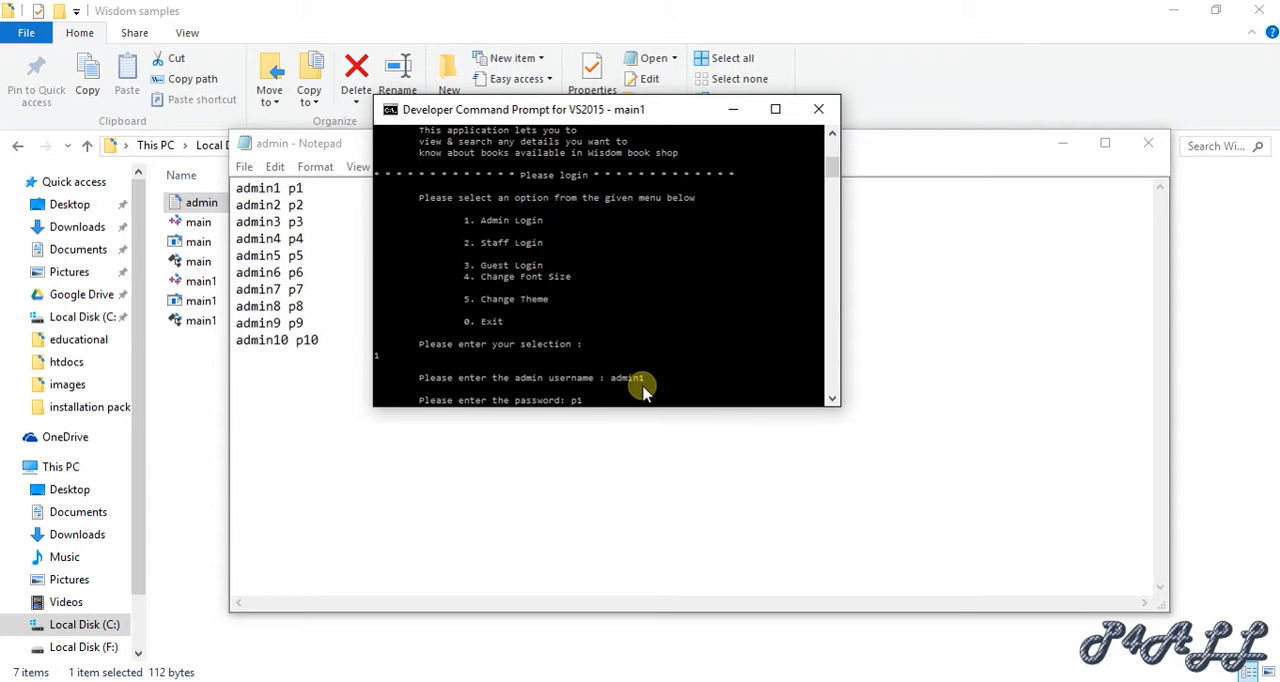
key("enter")
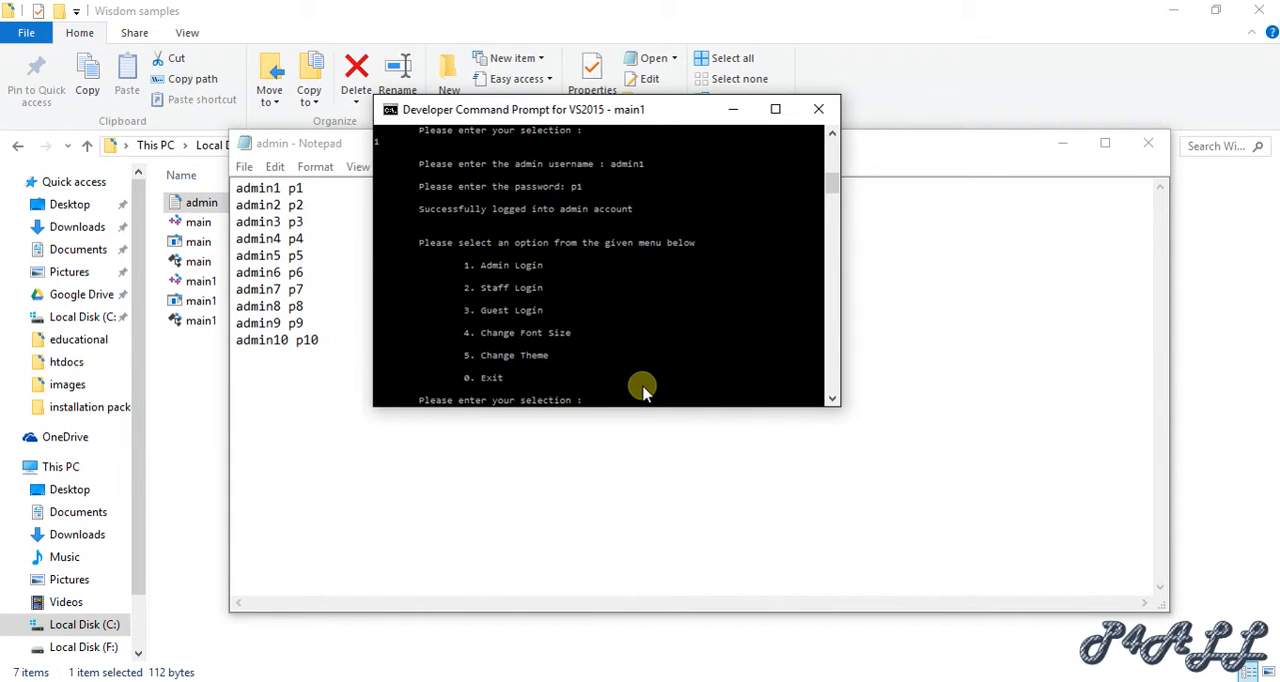
mouse_move(424, 216)
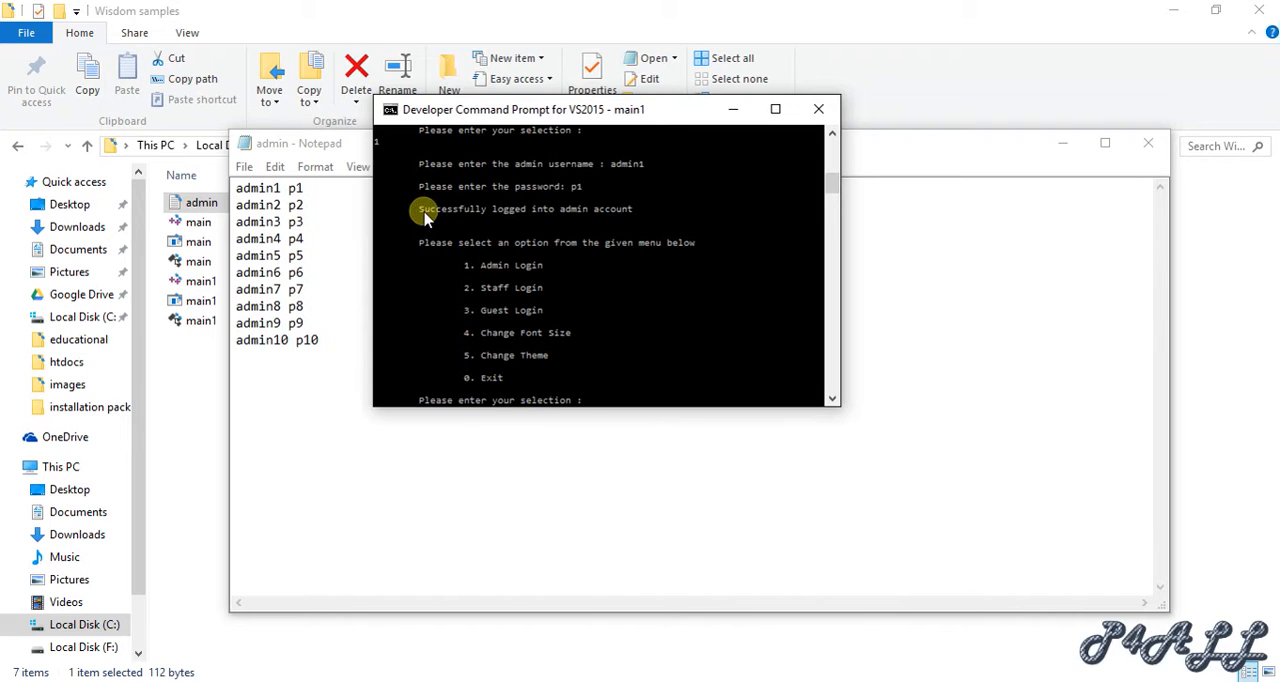
mouse_move(630, 218)
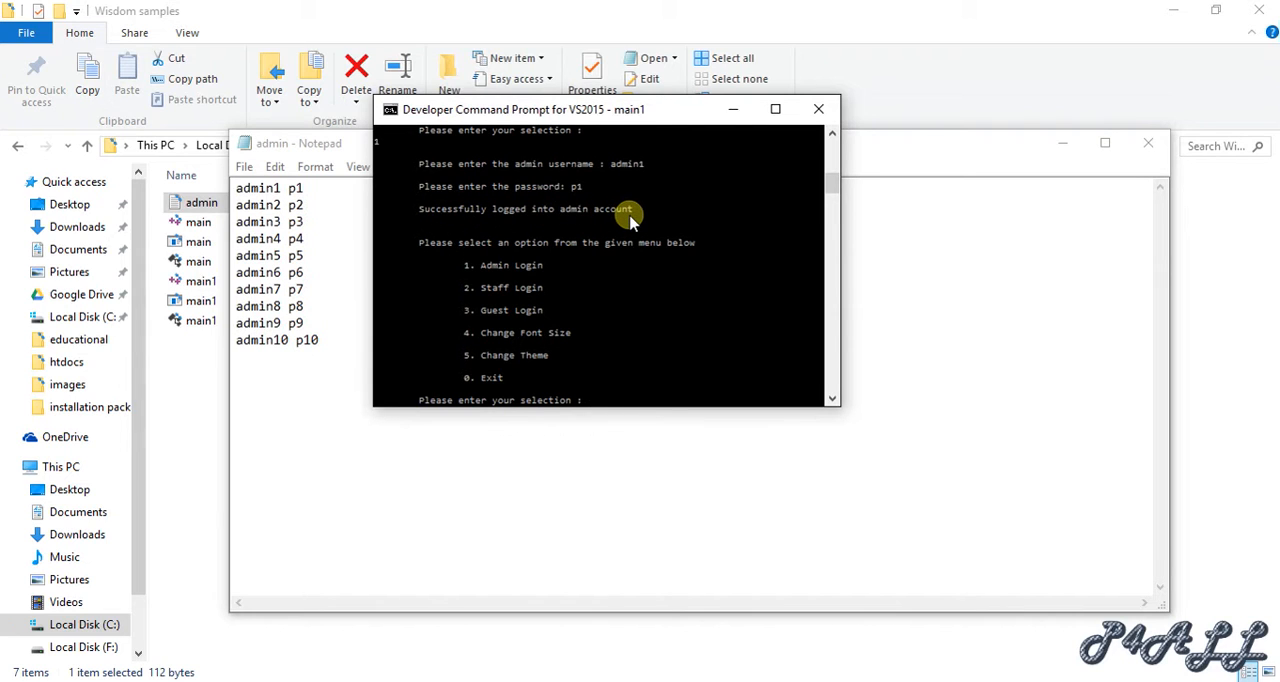
mouse_move(418, 350)
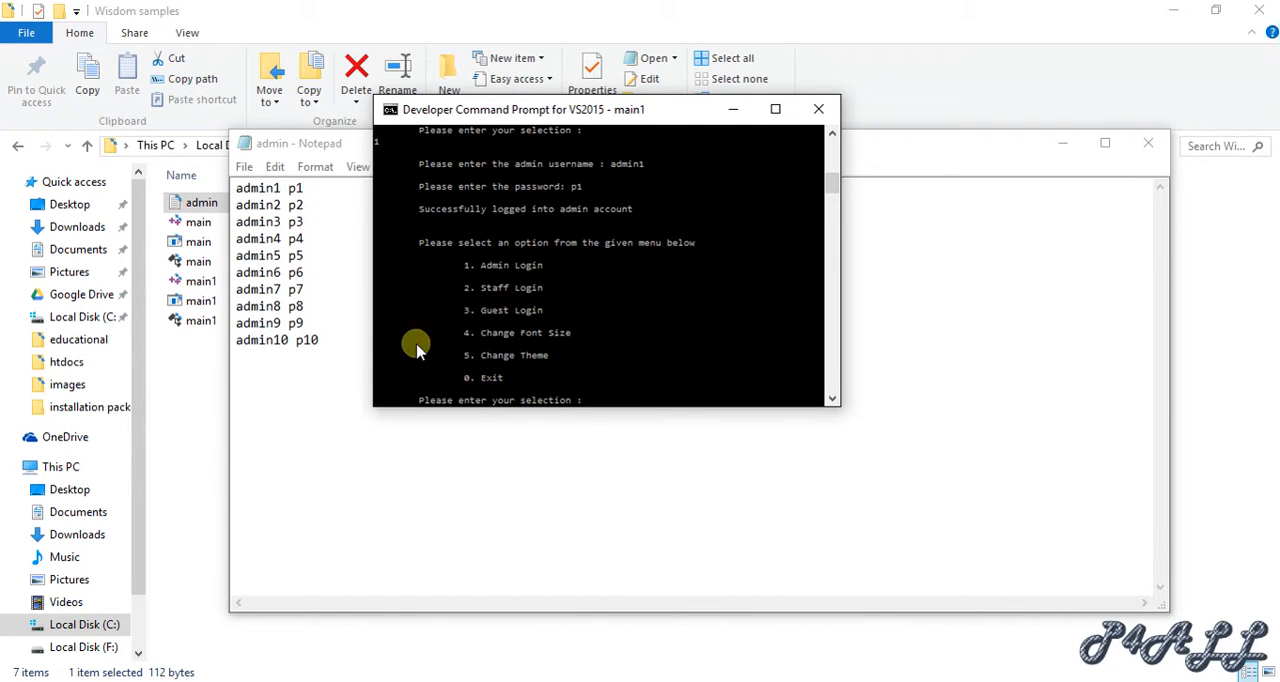
mouse_move(452, 243)
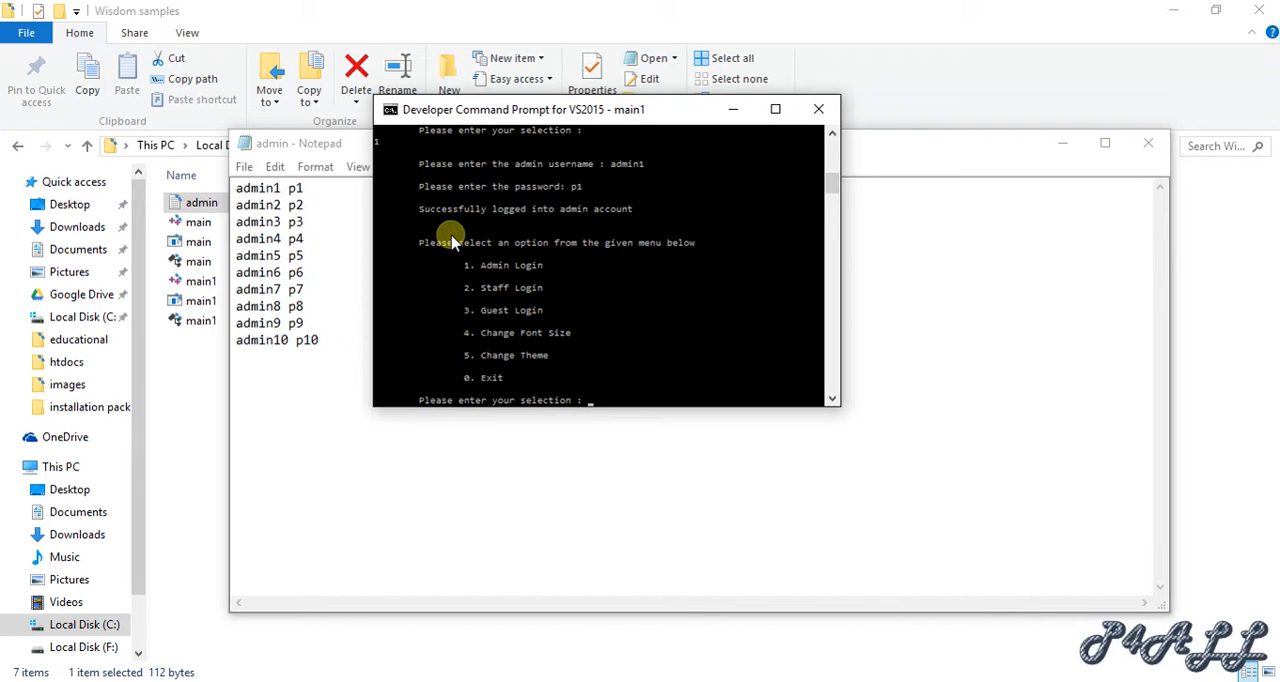
mouse_move(427, 218)
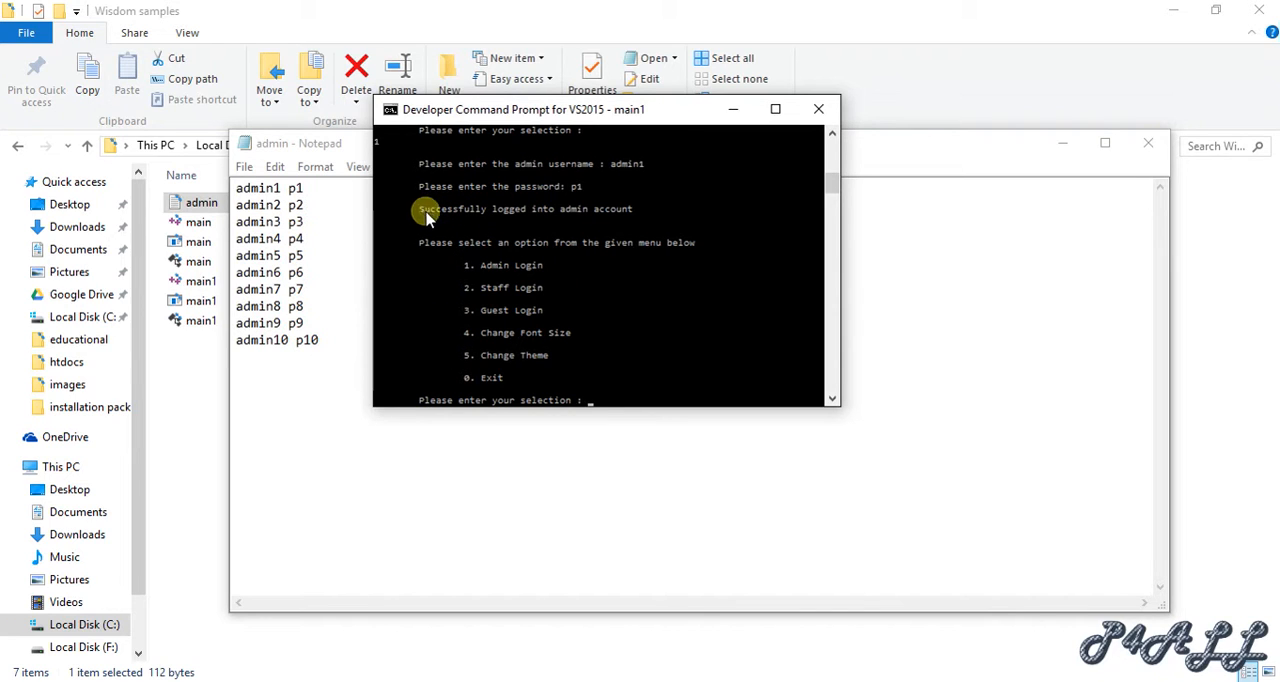
mouse_move(635, 218)
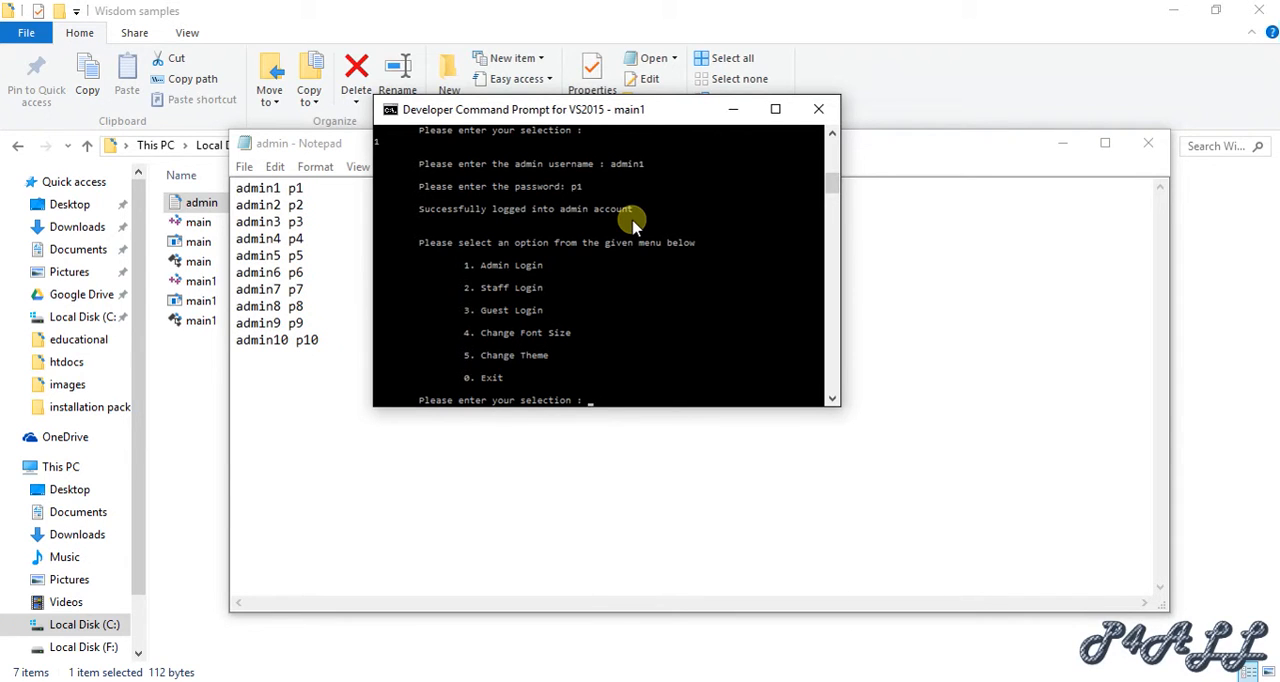
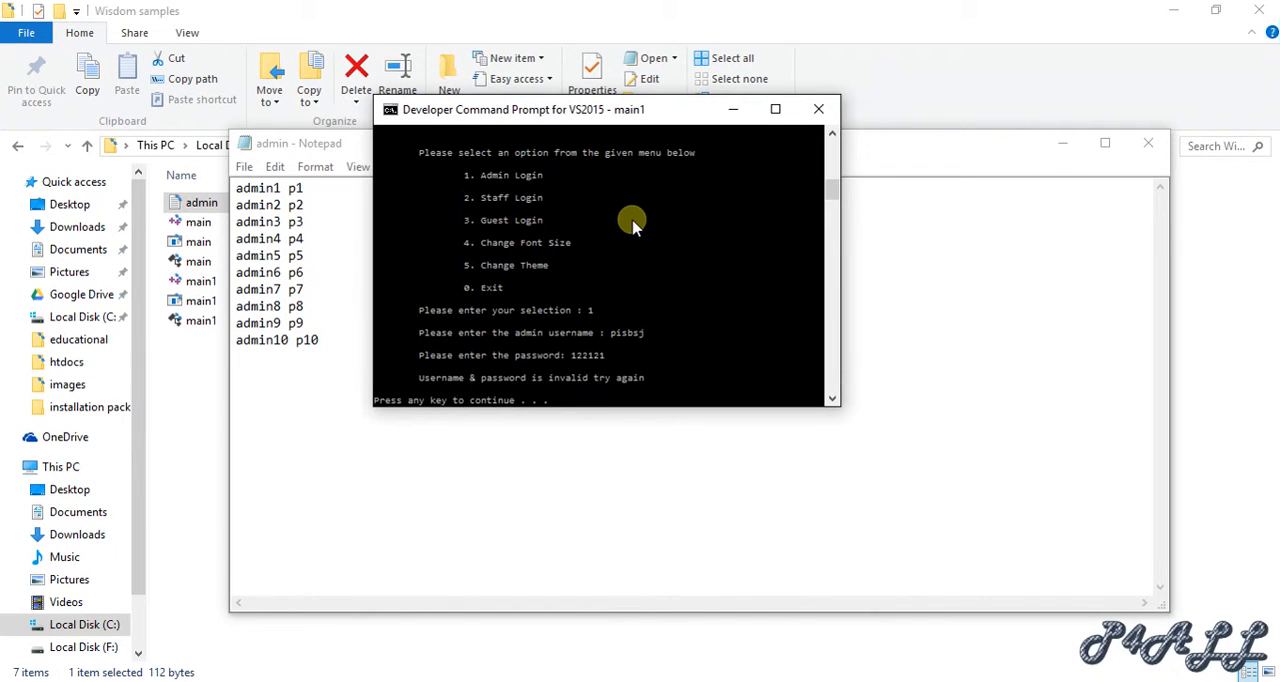
mouse_move(595, 389)
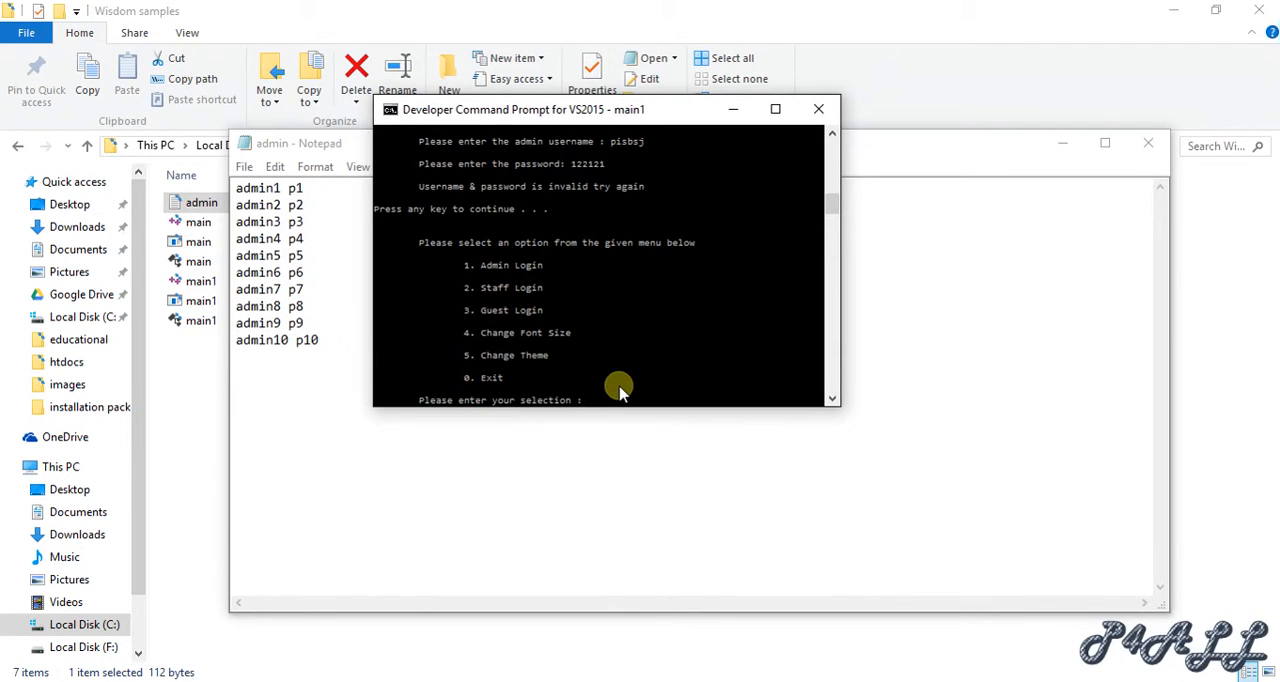
mouse_move(518, 375)
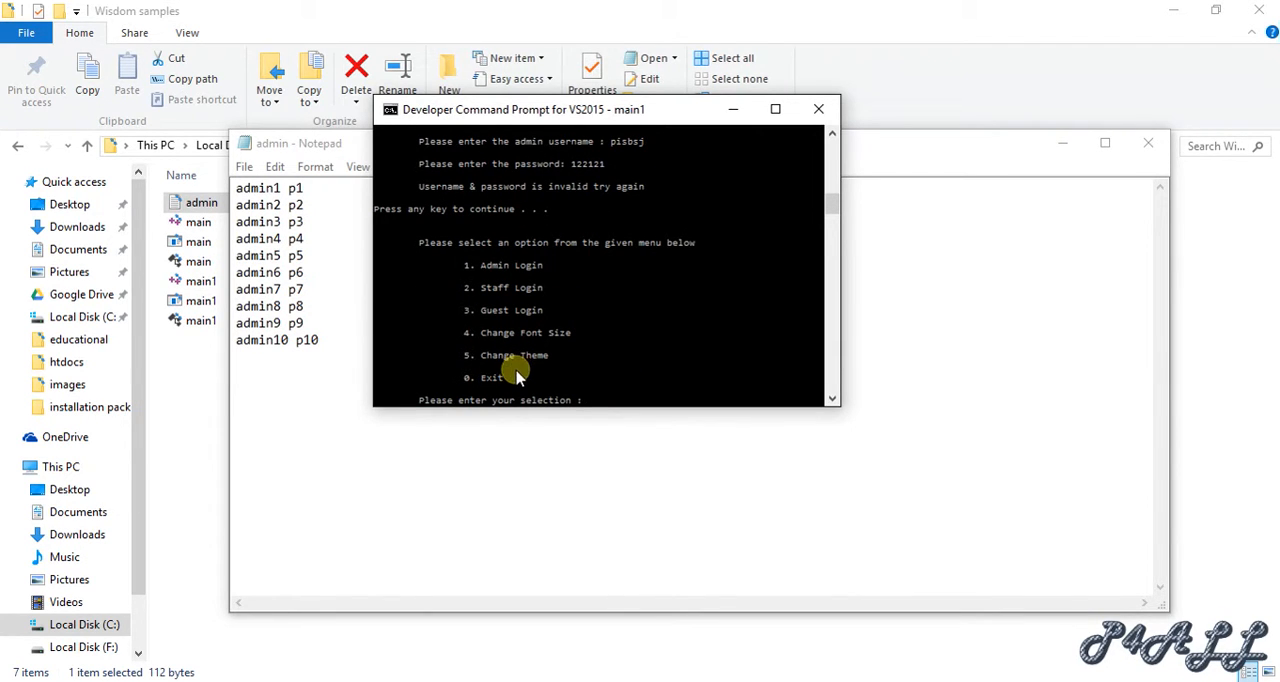
mouse_move(1170, 113)
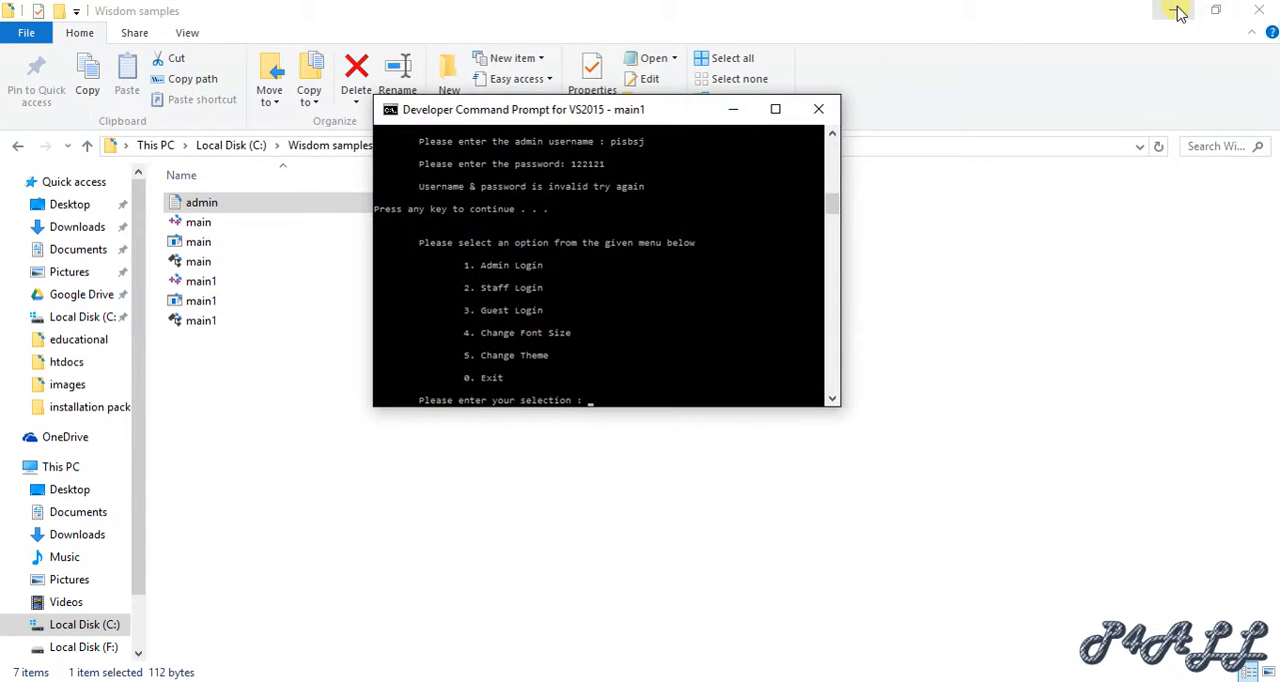
left_click(1177, 10)
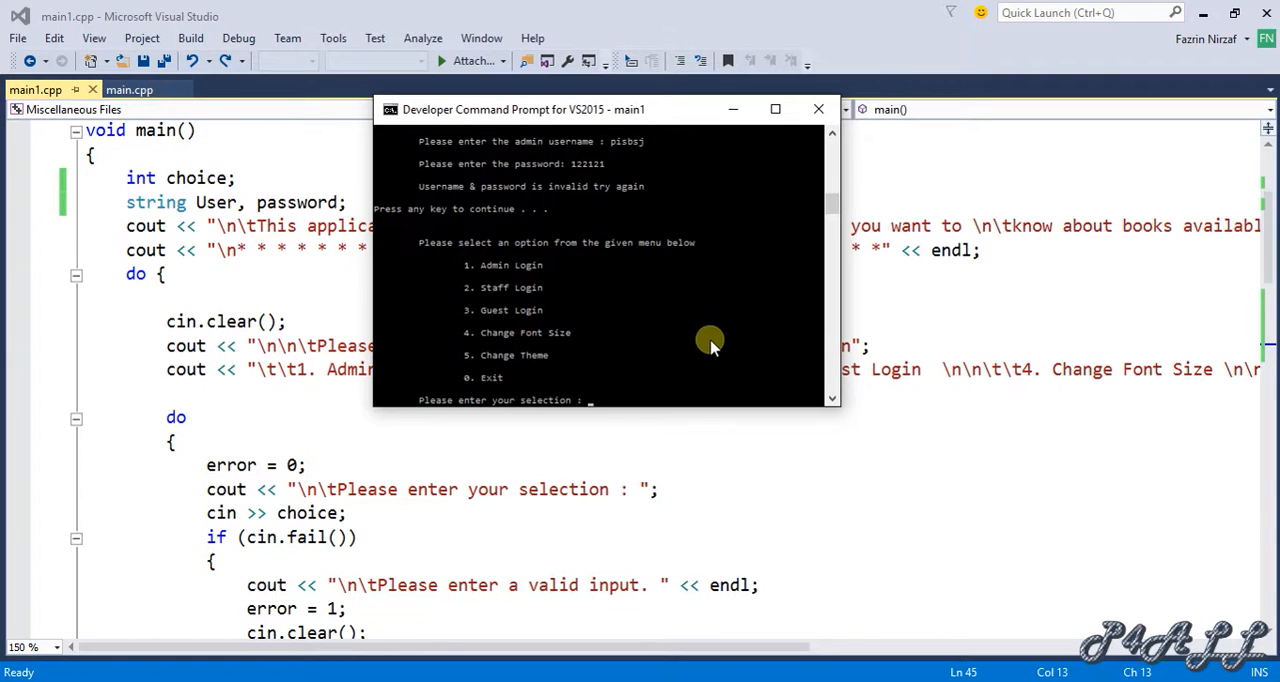
mouse_move(725, 352)
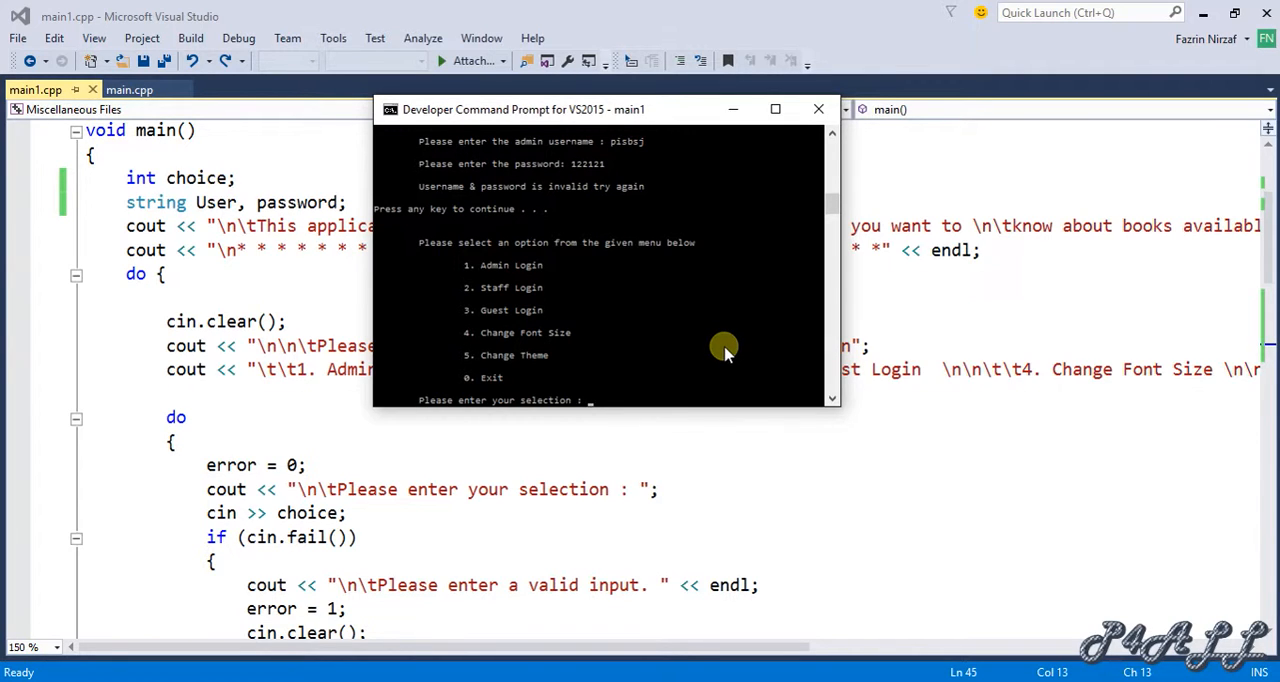
type("1")
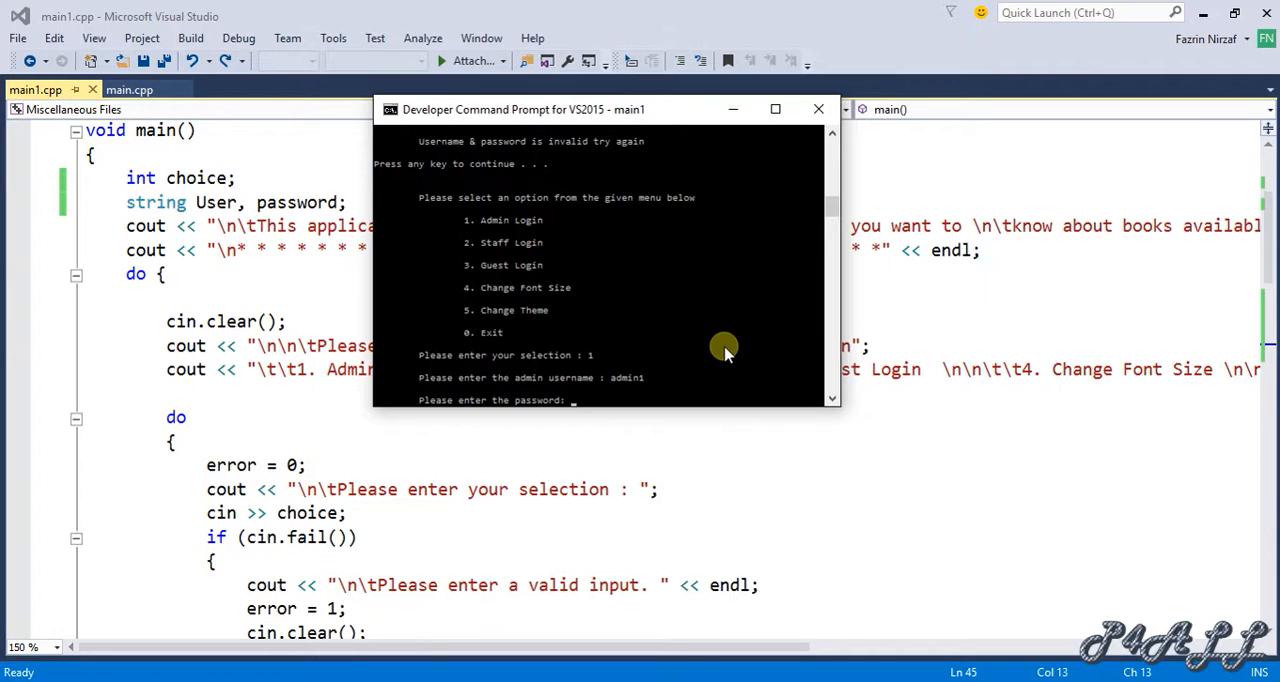
type("p1")
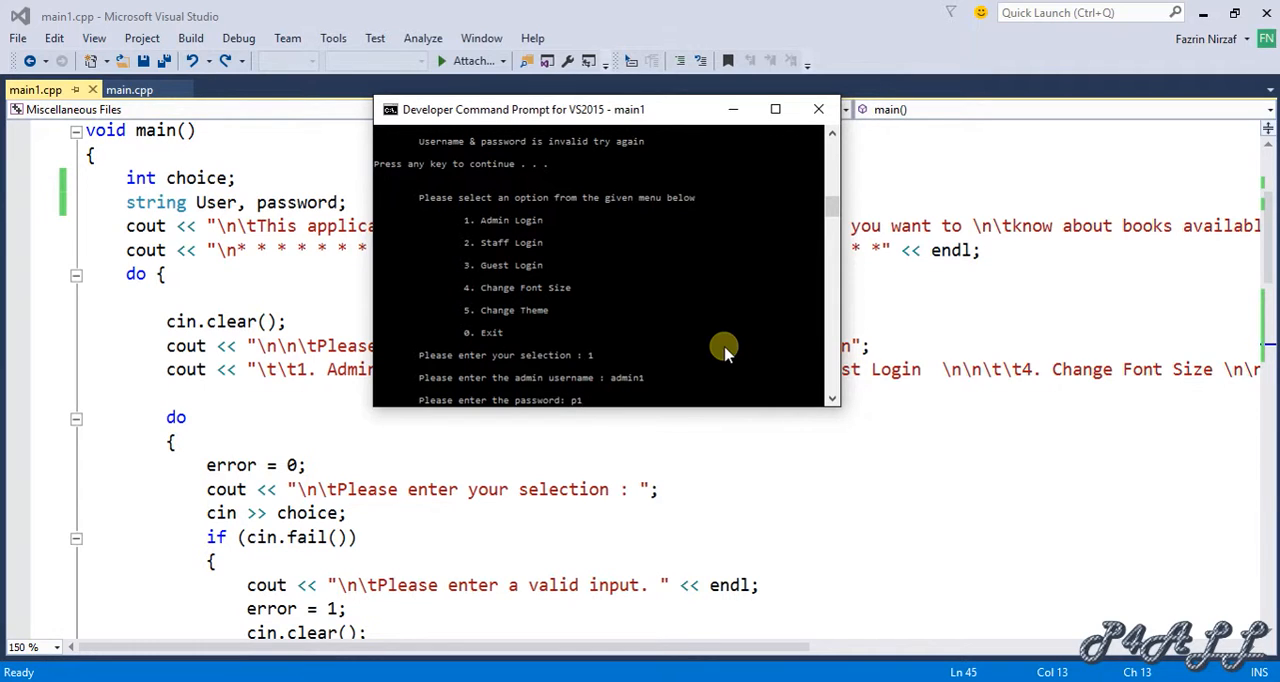
mouse_move(740, 133)
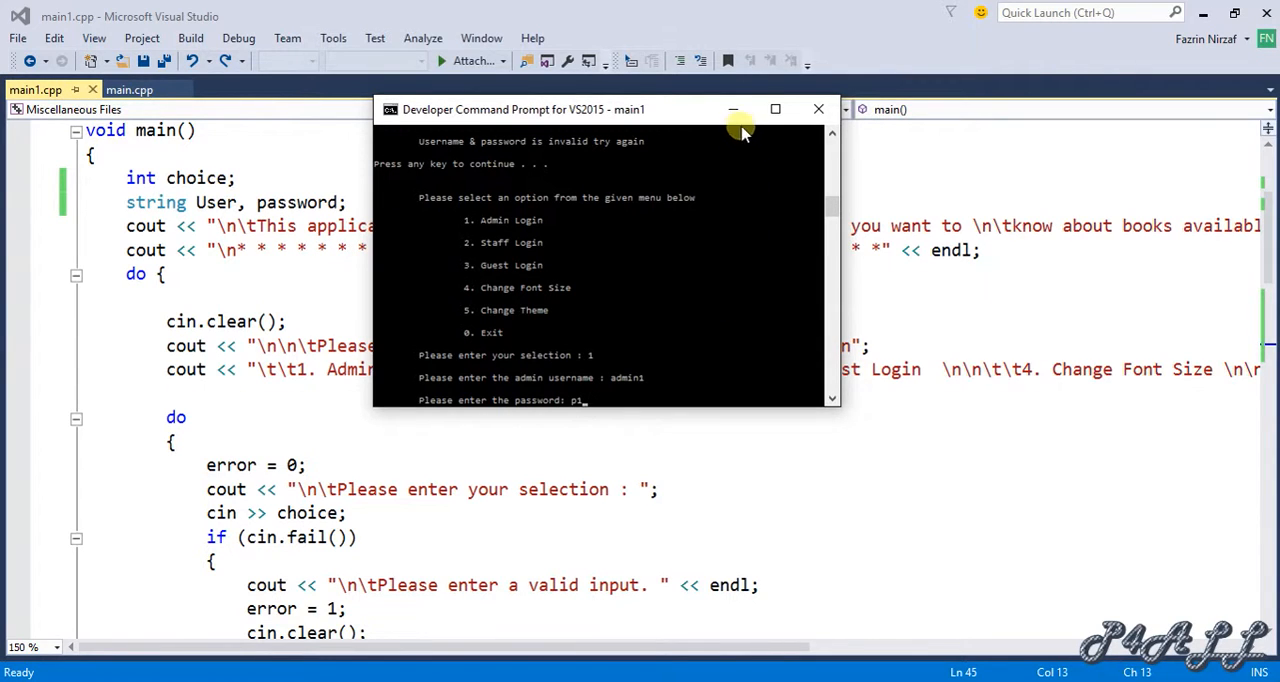
mouse_move(845, 413)
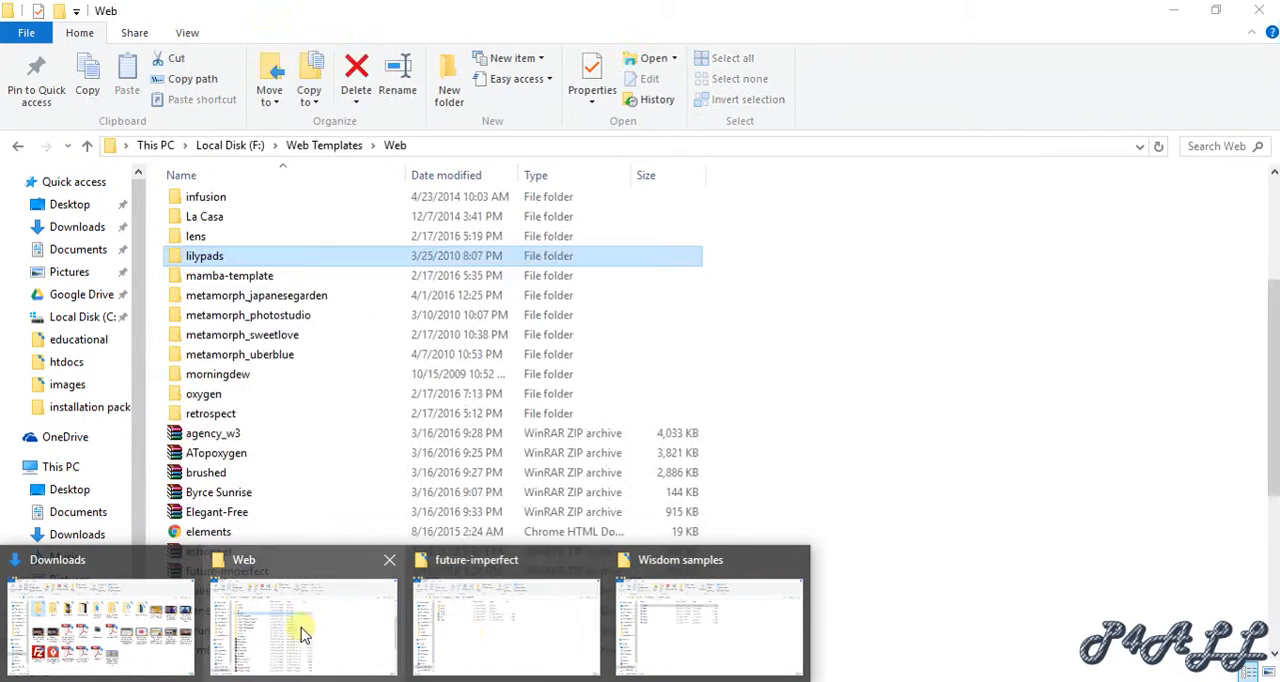
Launch main.exe from the C:\pp folder.
left_click(100, 625)
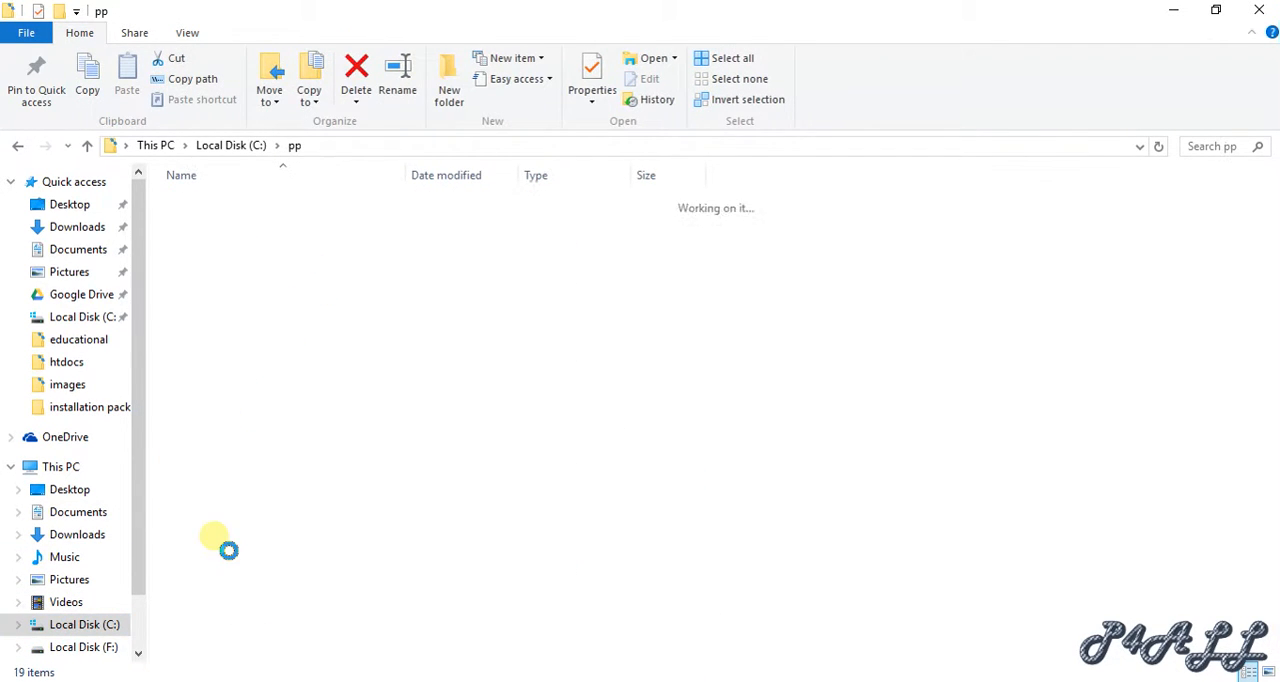
double_click(197, 458)
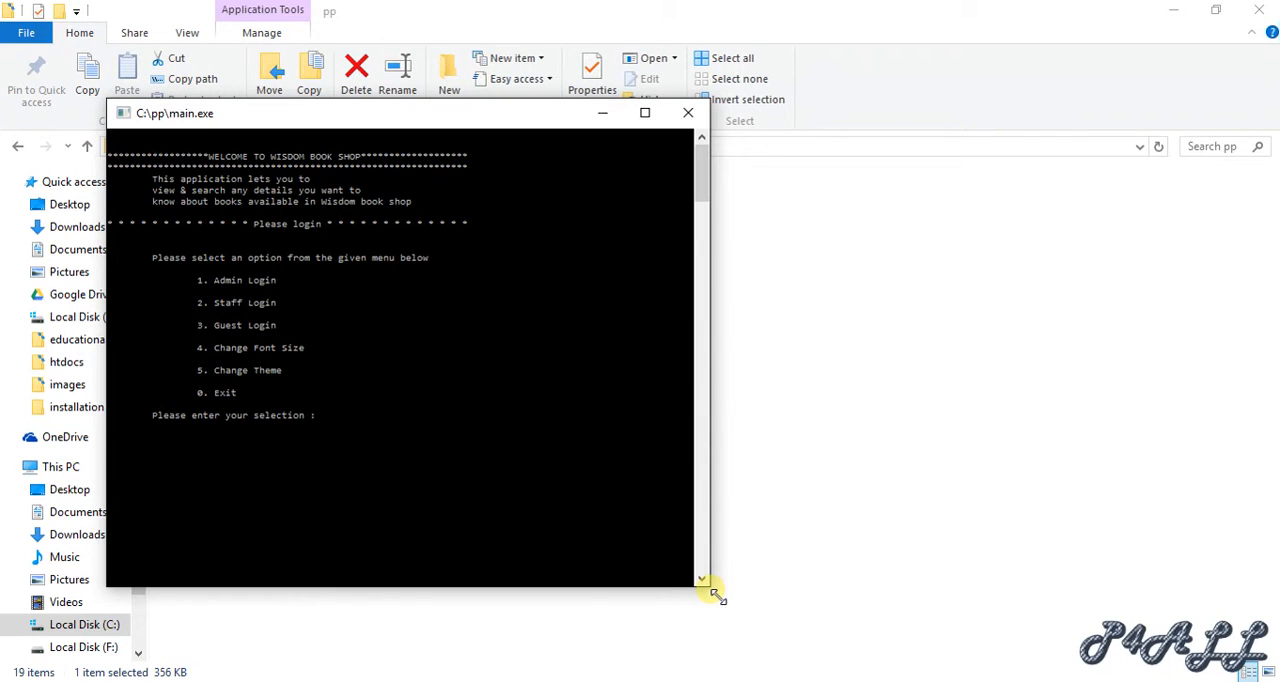
Choose Admin Login in main.exe and type username admin with a two-character password.
type("1")
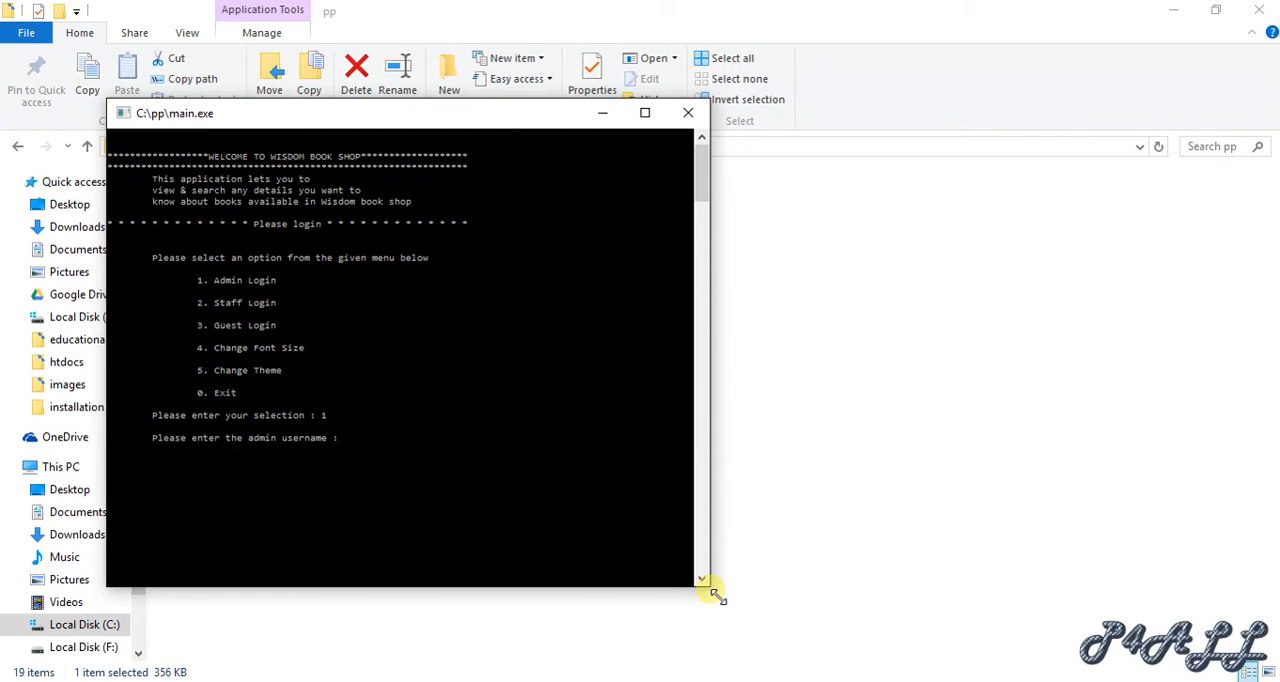
type("admin1")
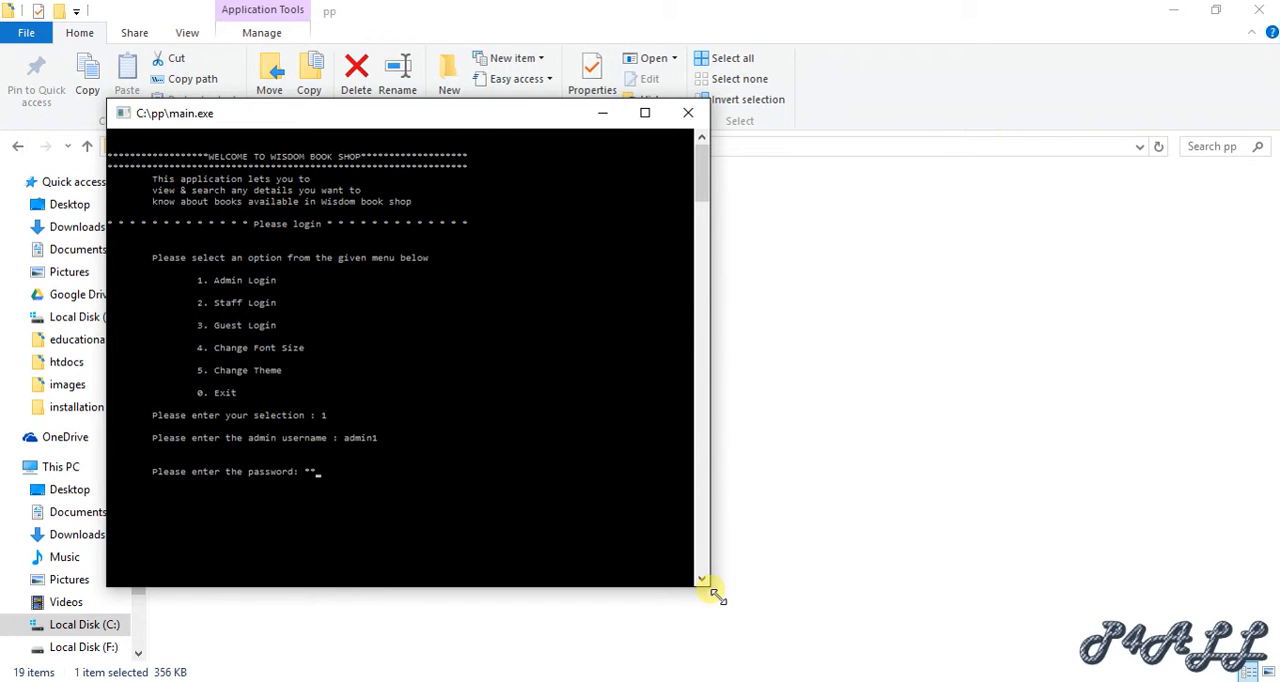
mouse_move(316, 490)
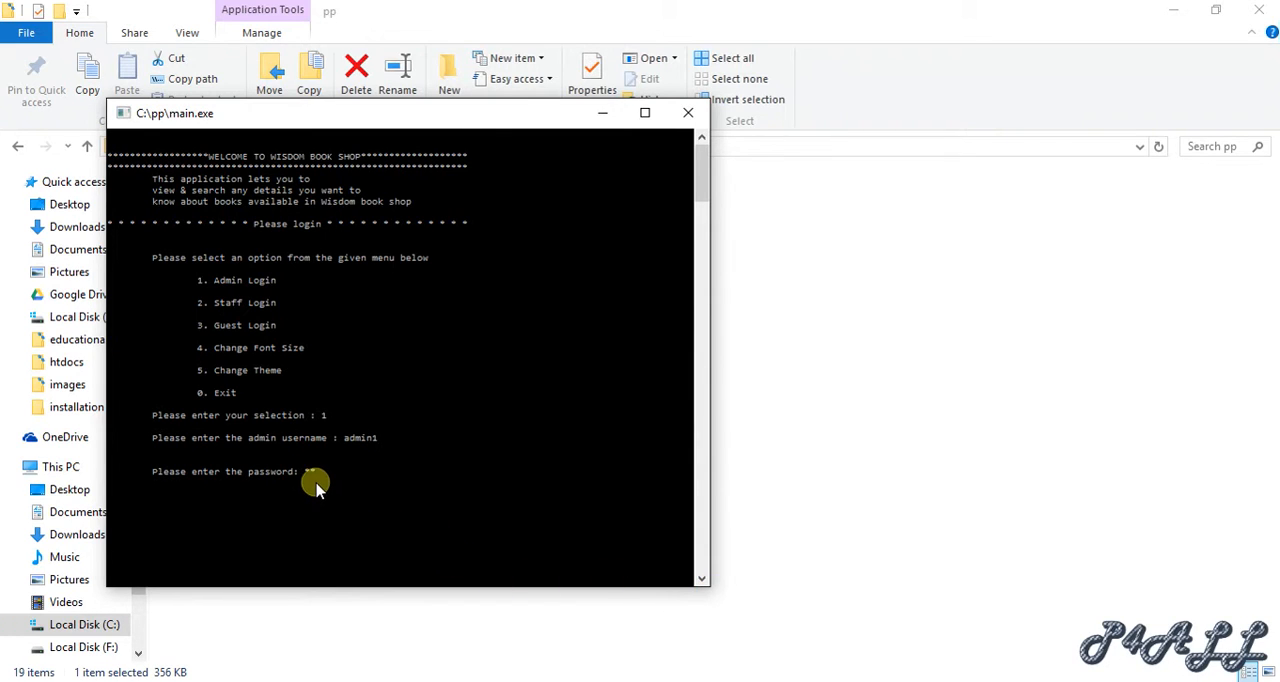
mouse_move(303, 488)
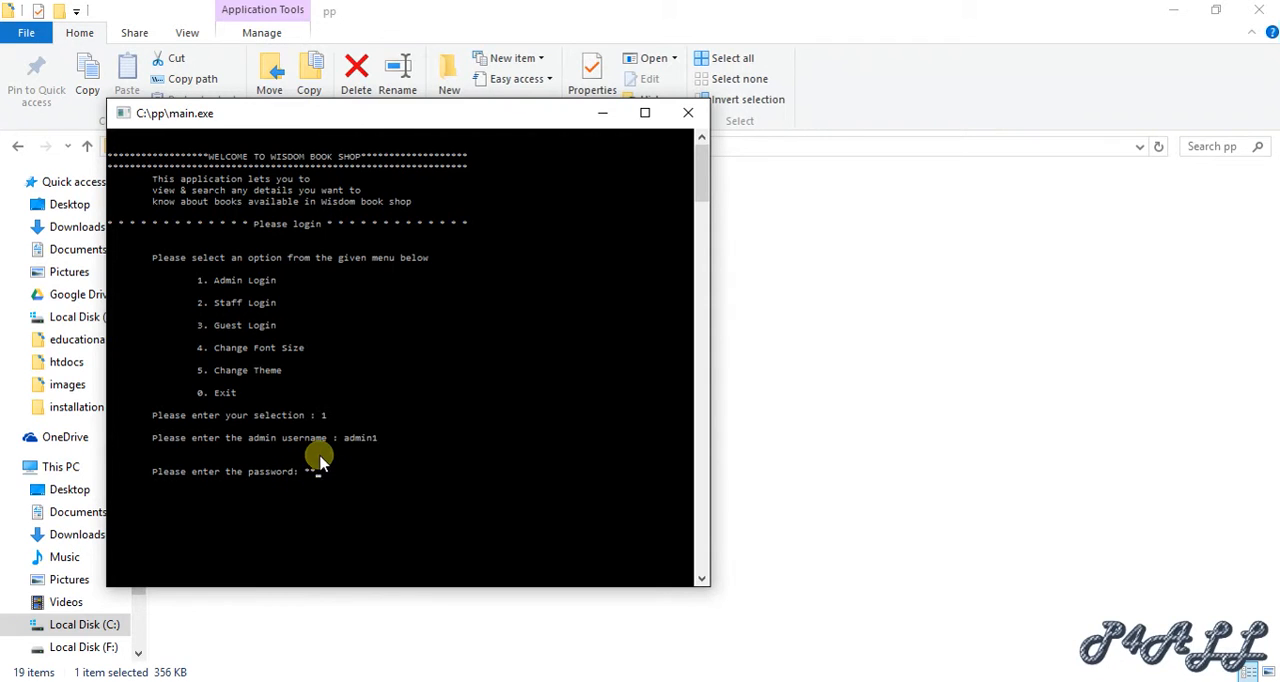
mouse_move(308, 488)
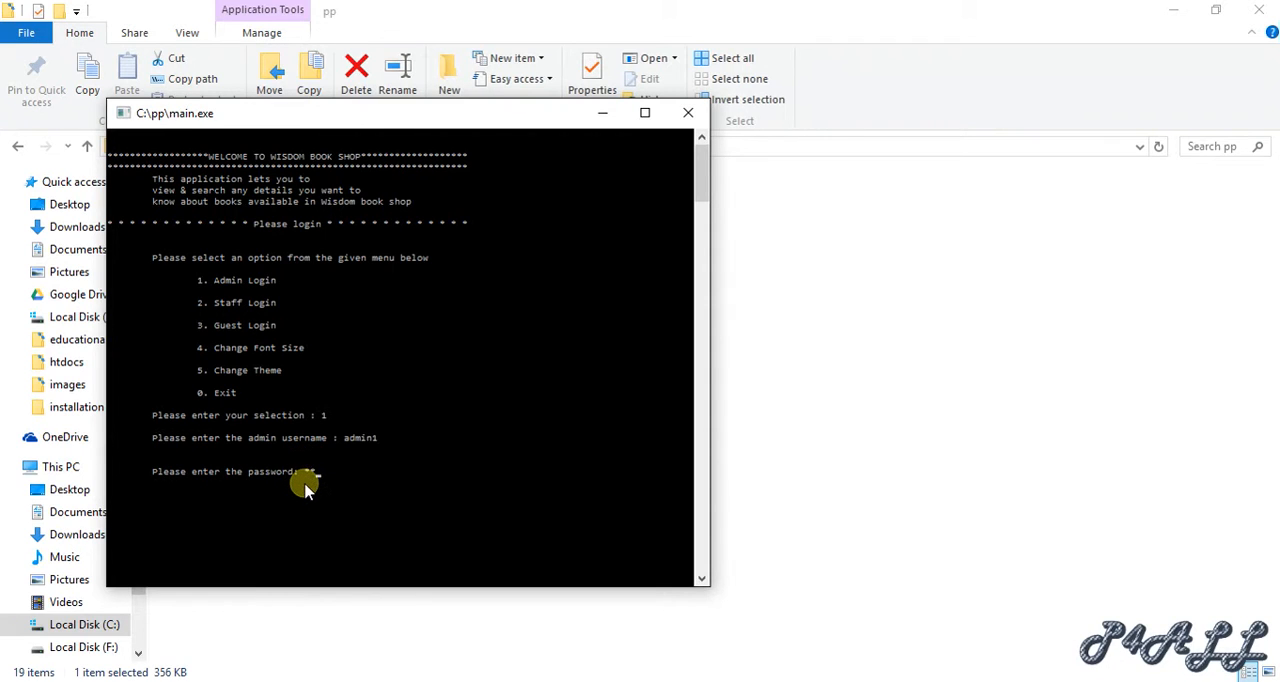
type("**")
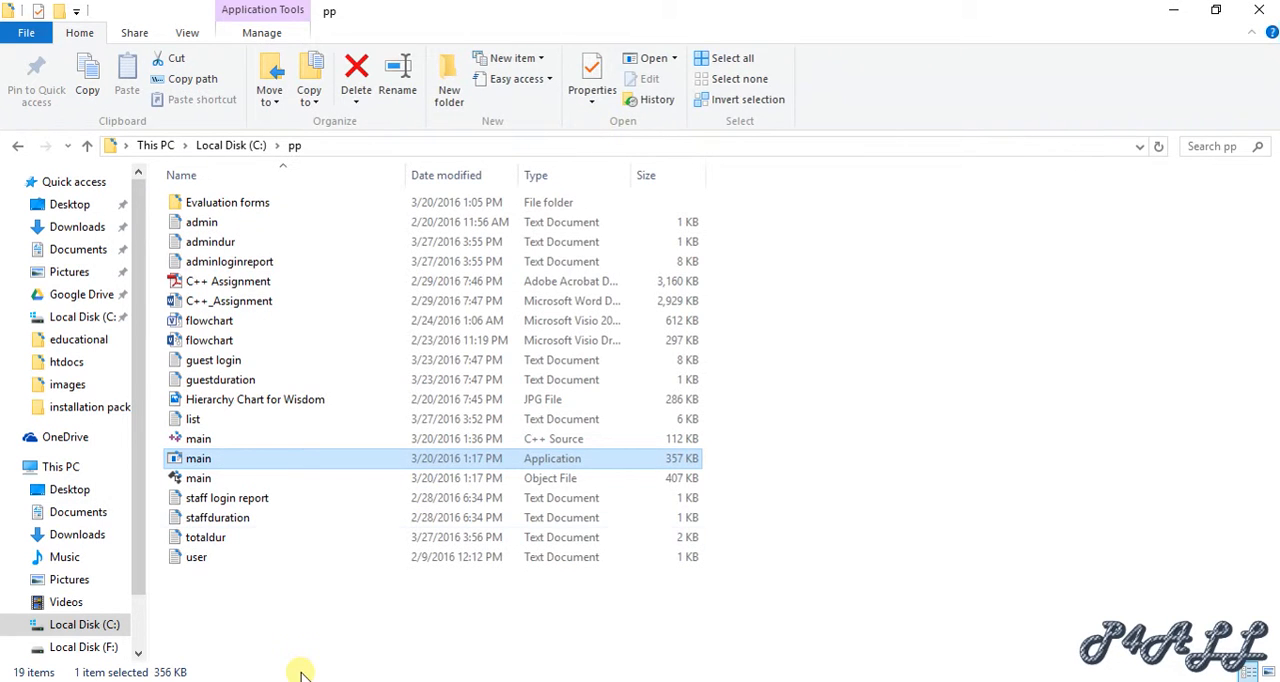
mouse_move(1135, 362)
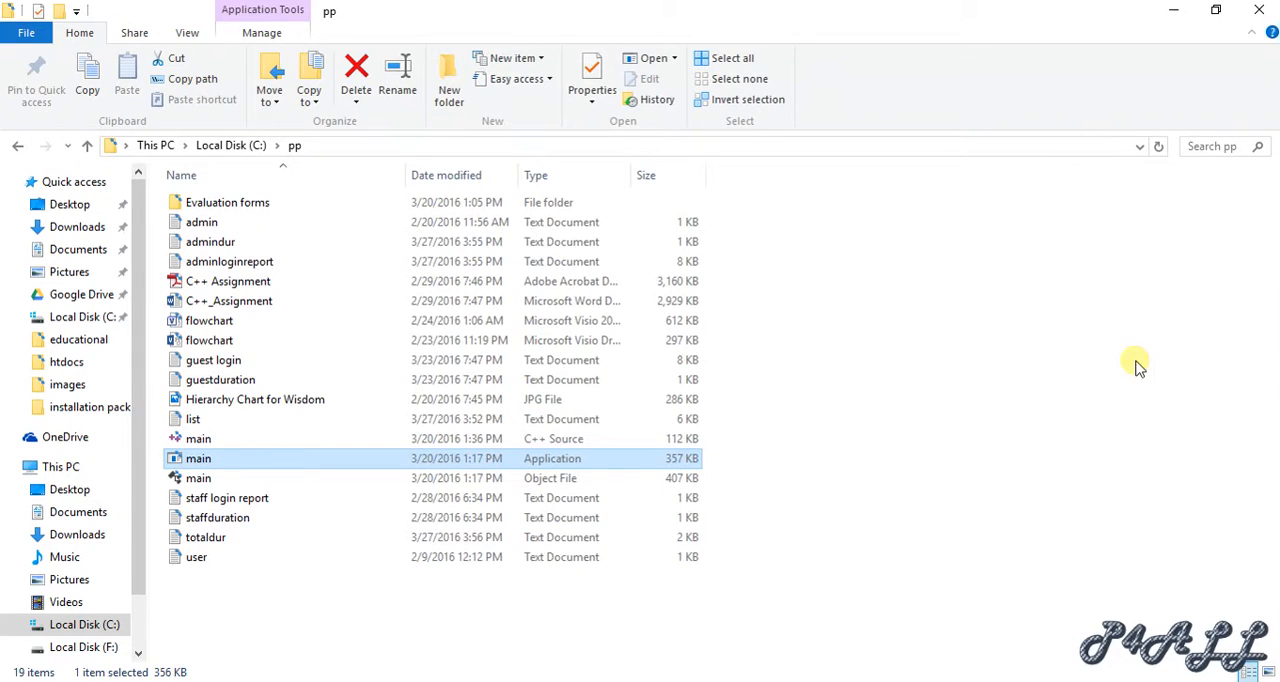